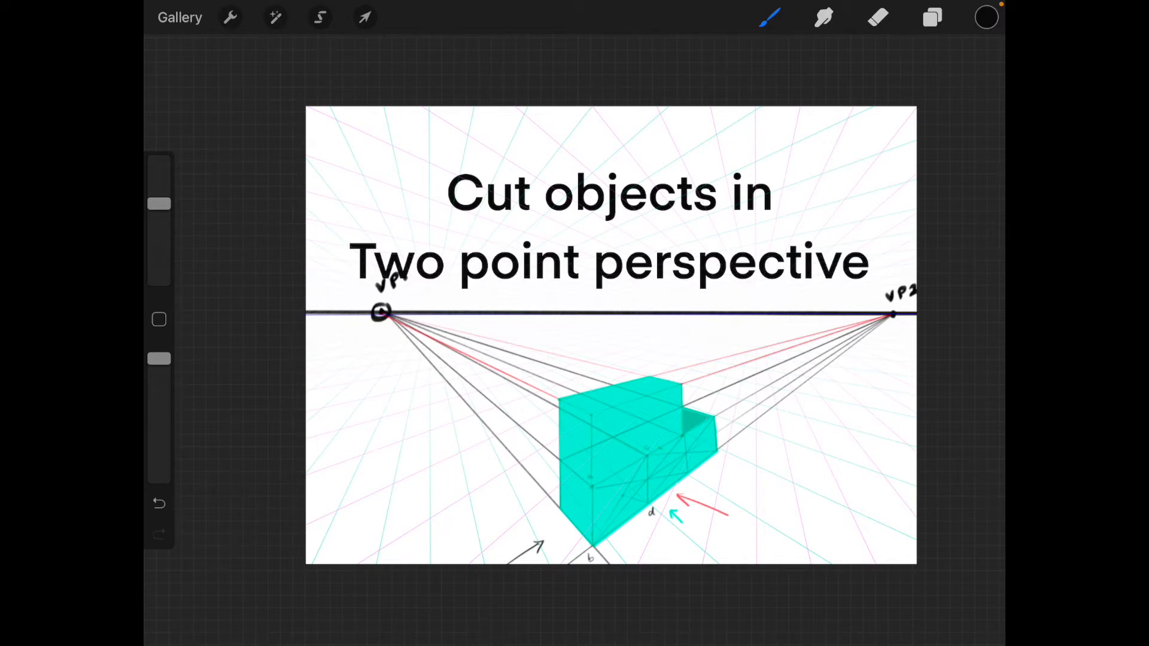
Hide the title and teal example, leaving the purple cube outline on the perspective grid.
{"action": "left_click", "coordinate": [932, 17]}
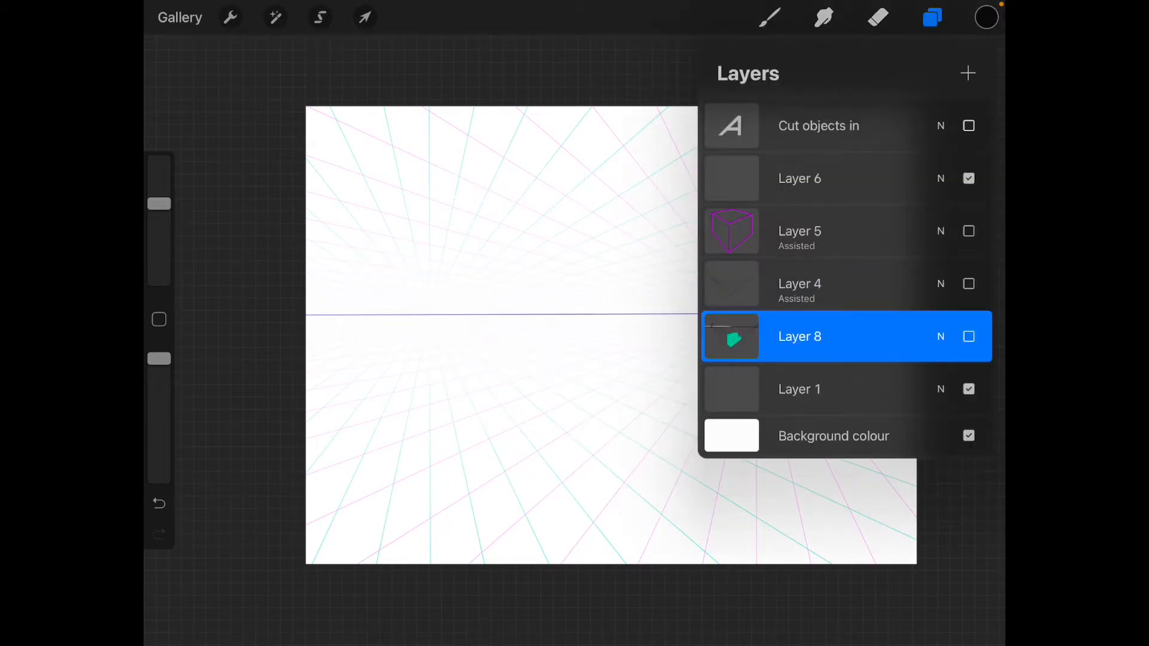
{"action": "left_click", "coordinate": [968, 231]}
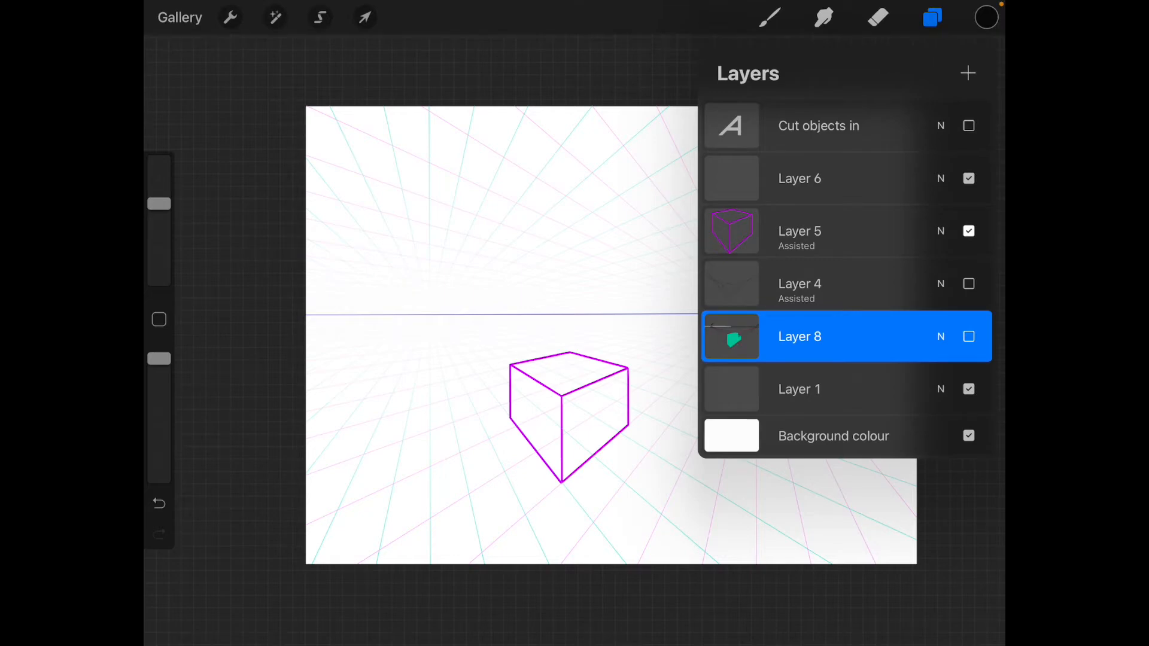
Sketch a rectangle on the cube's right face with pencil guide lines receding toward VP1, undoing the arrow strokes.
{"action": "left_click", "coordinate": [798, 231]}
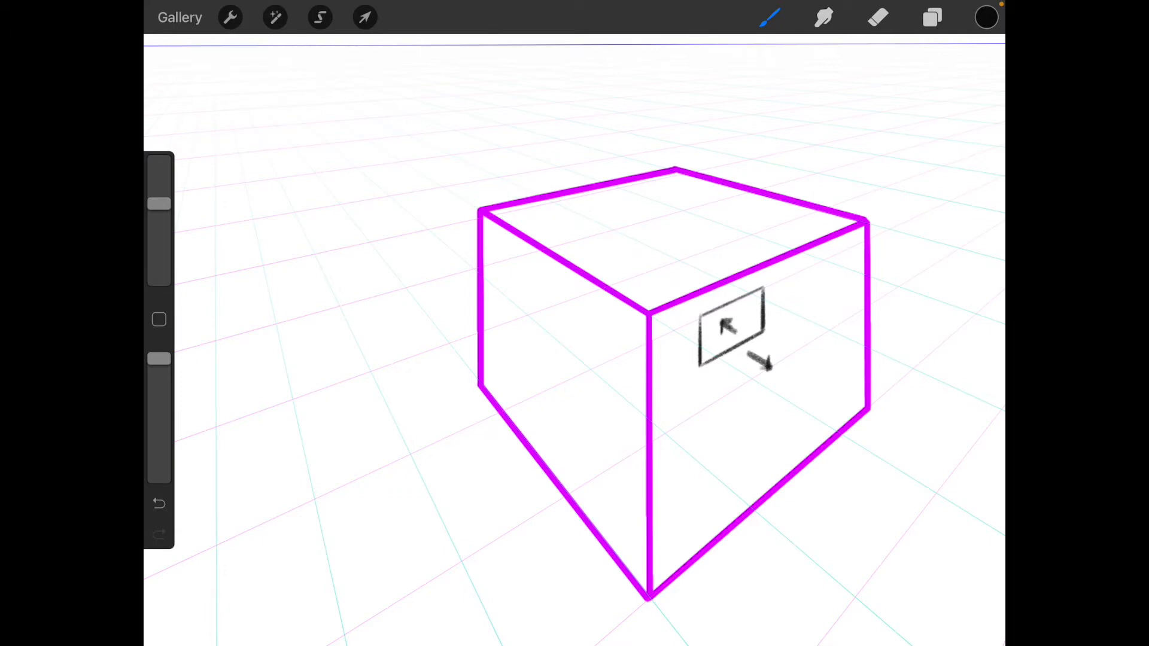
{"action": "left_click", "coordinate": [158, 504]}
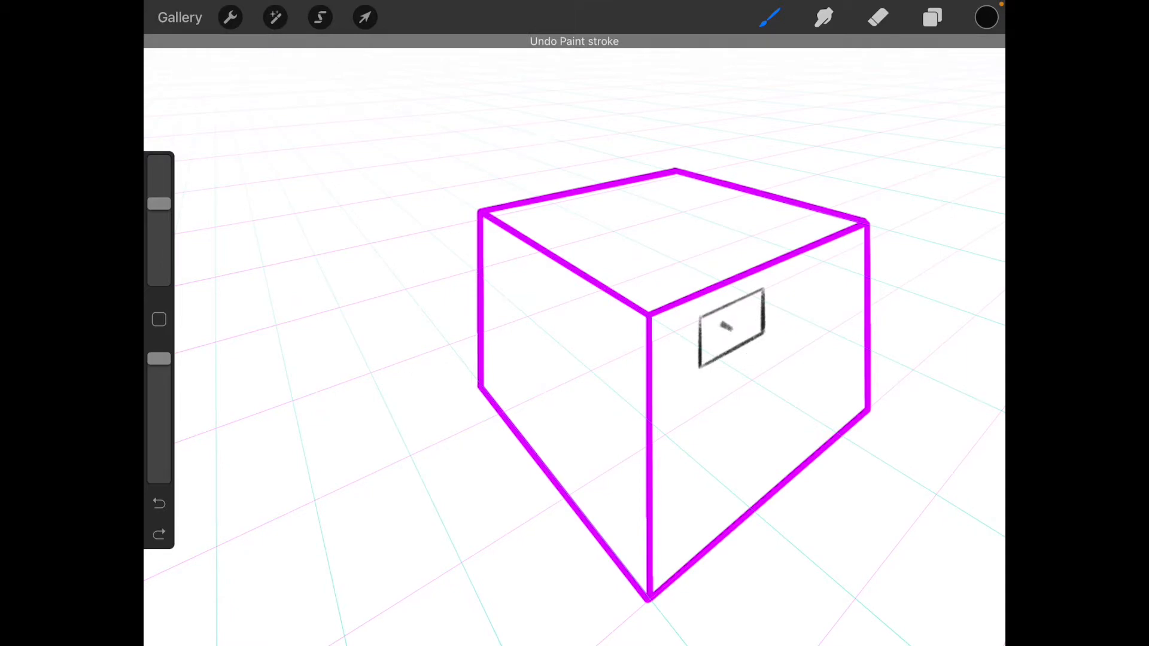
{"action": "left_click", "coordinate": [159, 503]}
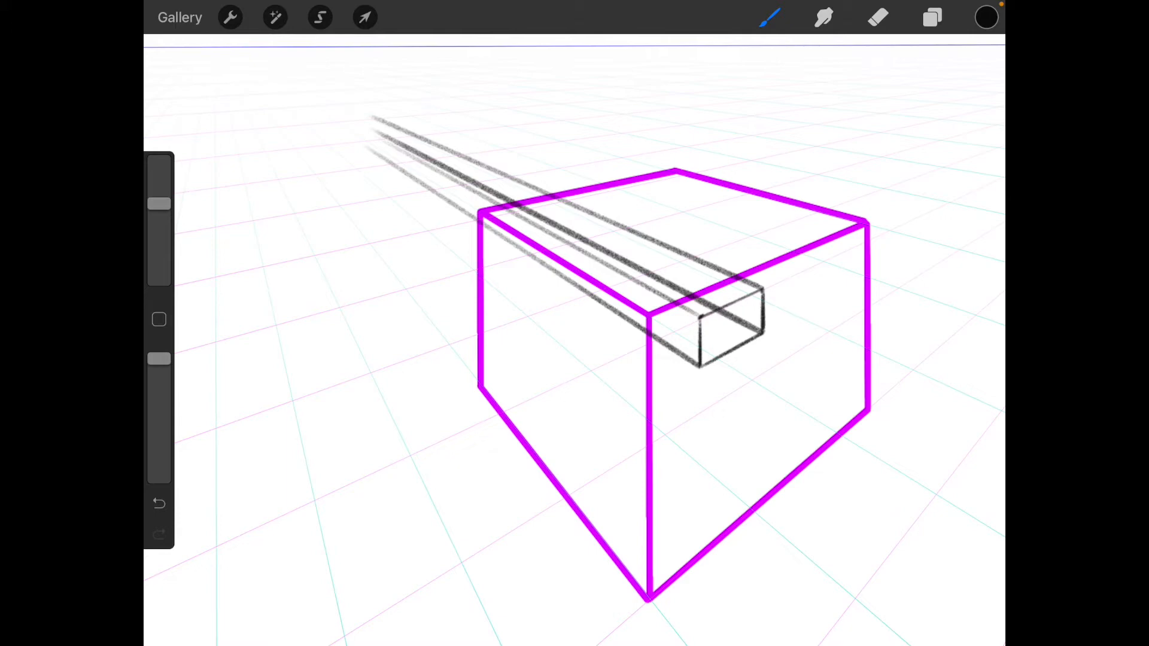
Add Layer 7 and ink the rectangular hole with its receding inner edges in purple.
{"action": "left_click", "coordinate": [932, 16]}
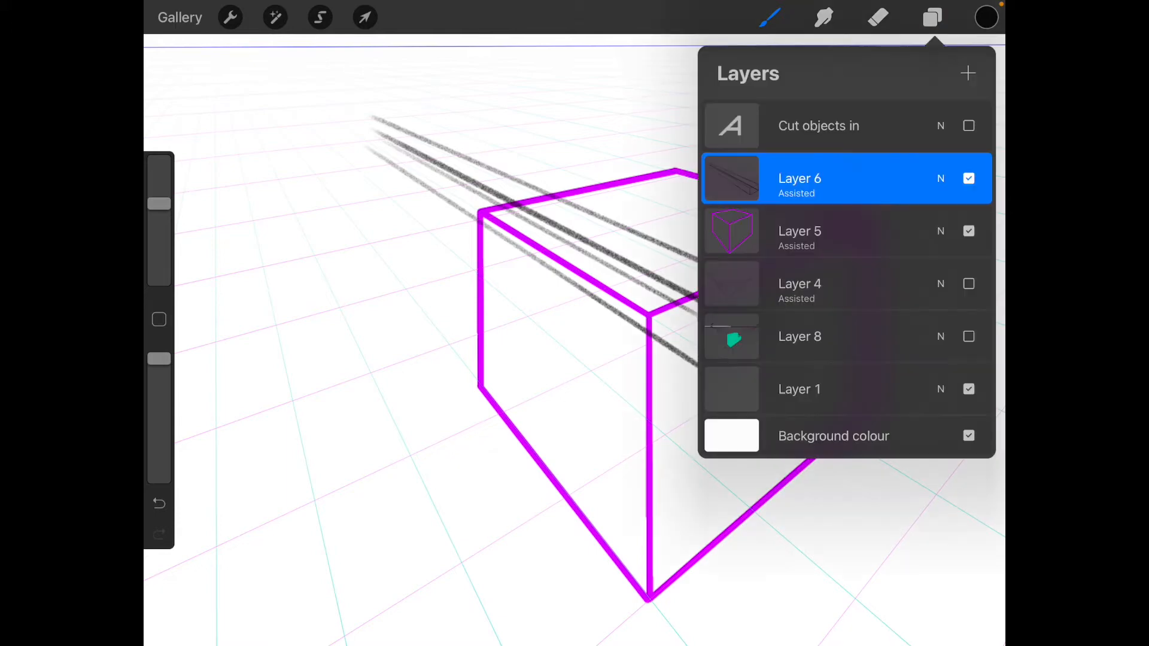
{"action": "left_click", "coordinate": [967, 73]}
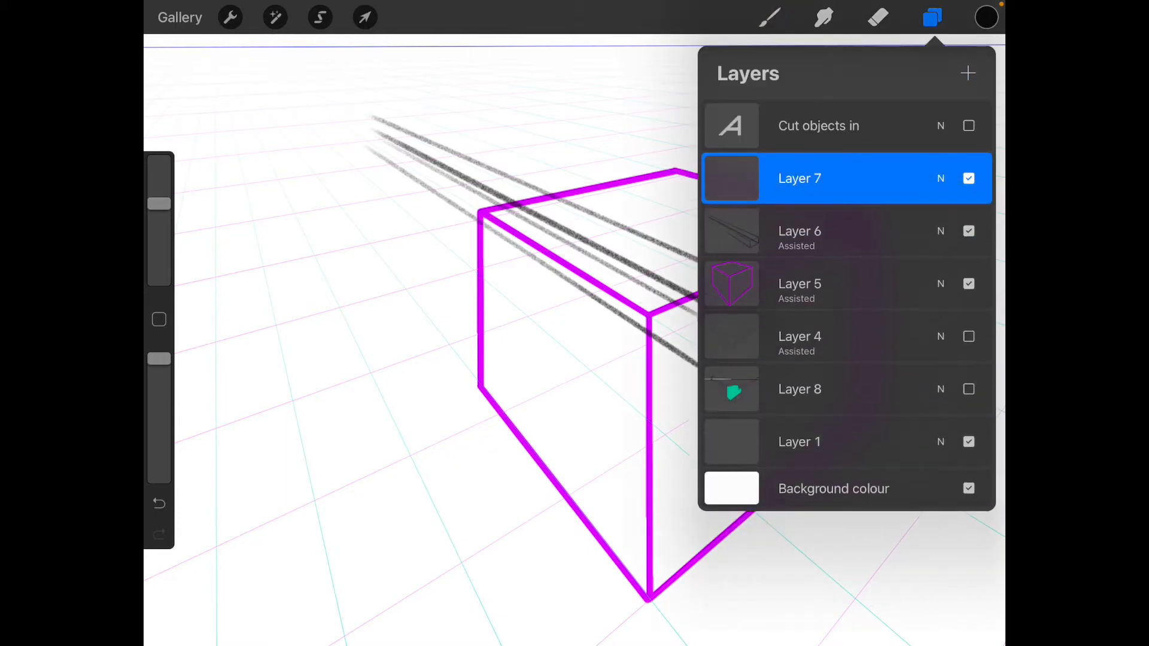
{"action": "left_click", "coordinate": [986, 16]}
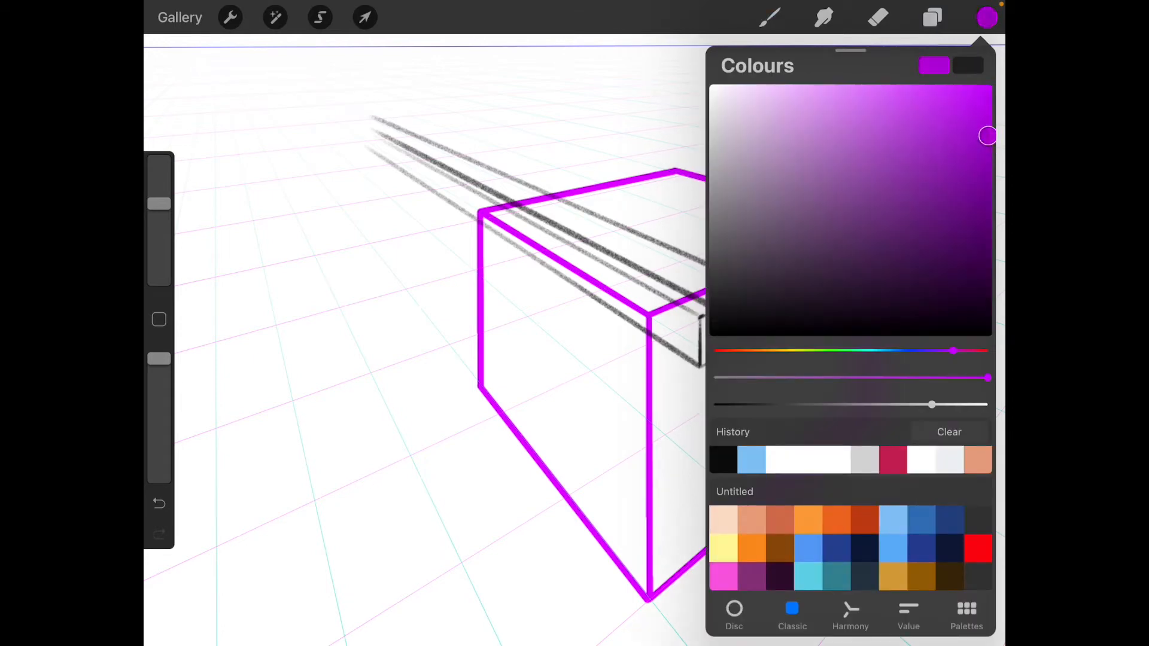
{"action": "left_click", "coordinate": [770, 17]}
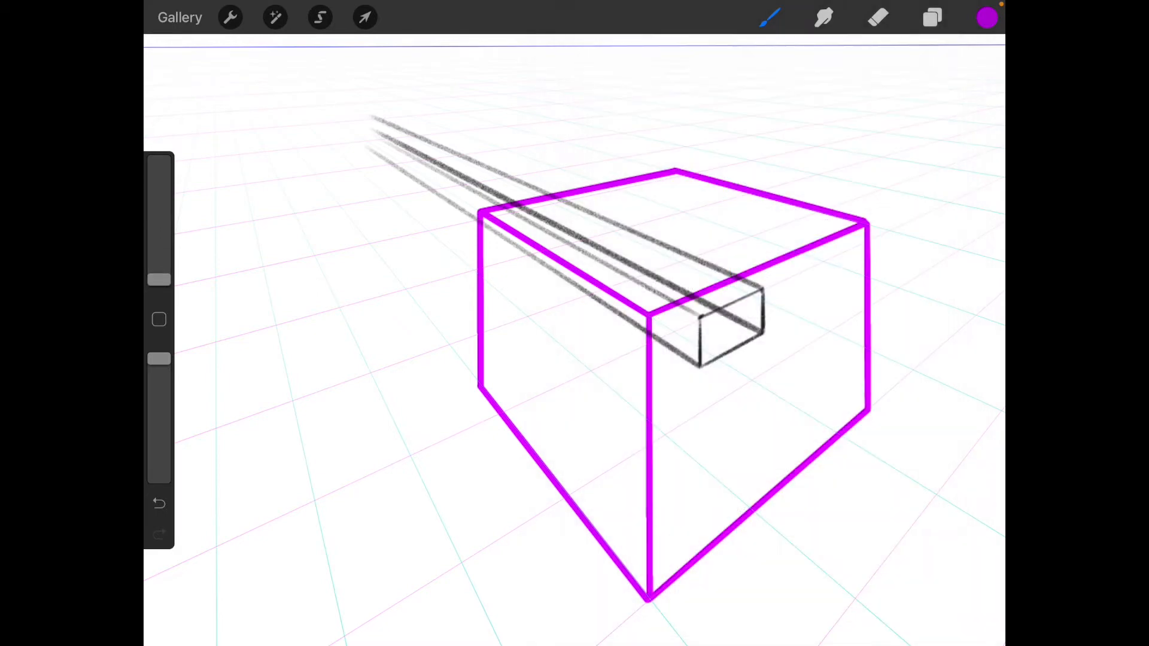
{"action": "left_click", "coordinate": [932, 17]}
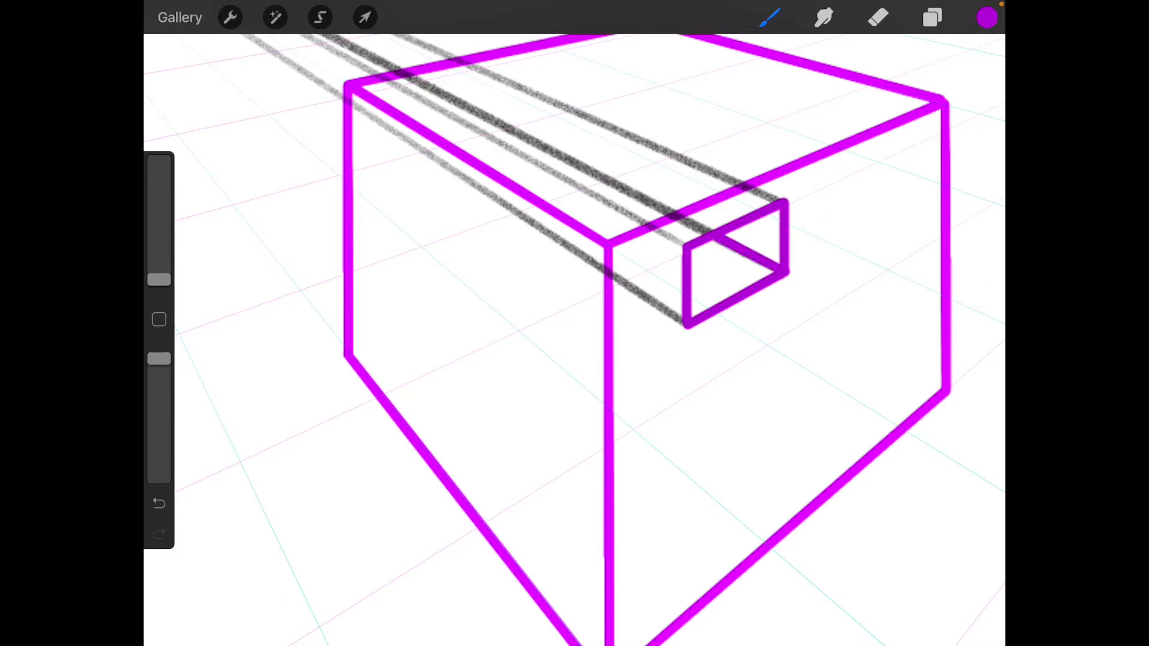
Hide the grey sketch lines on Layer 6 so only the purple ink shows.
{"action": "left_click", "coordinate": [932, 17]}
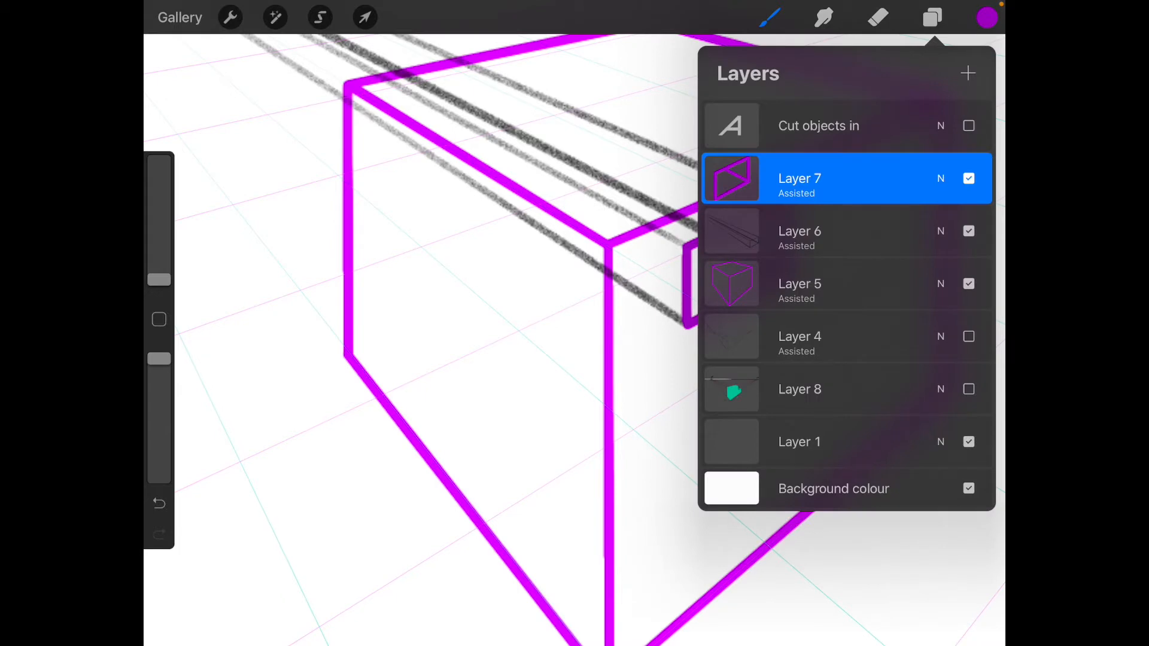
{"action": "left_click", "coordinate": [932, 17]}
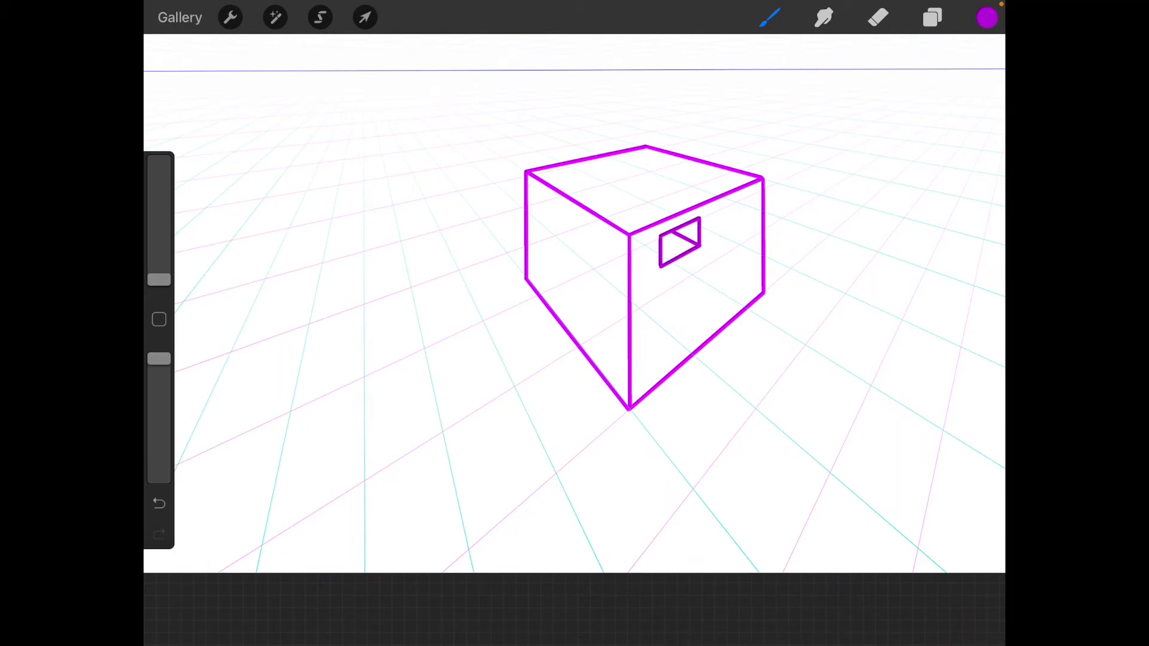
Show Layer 6's grey guides again and switch to black with the Sketching 6B Pencil.
{"action": "left_click", "coordinate": [931, 17]}
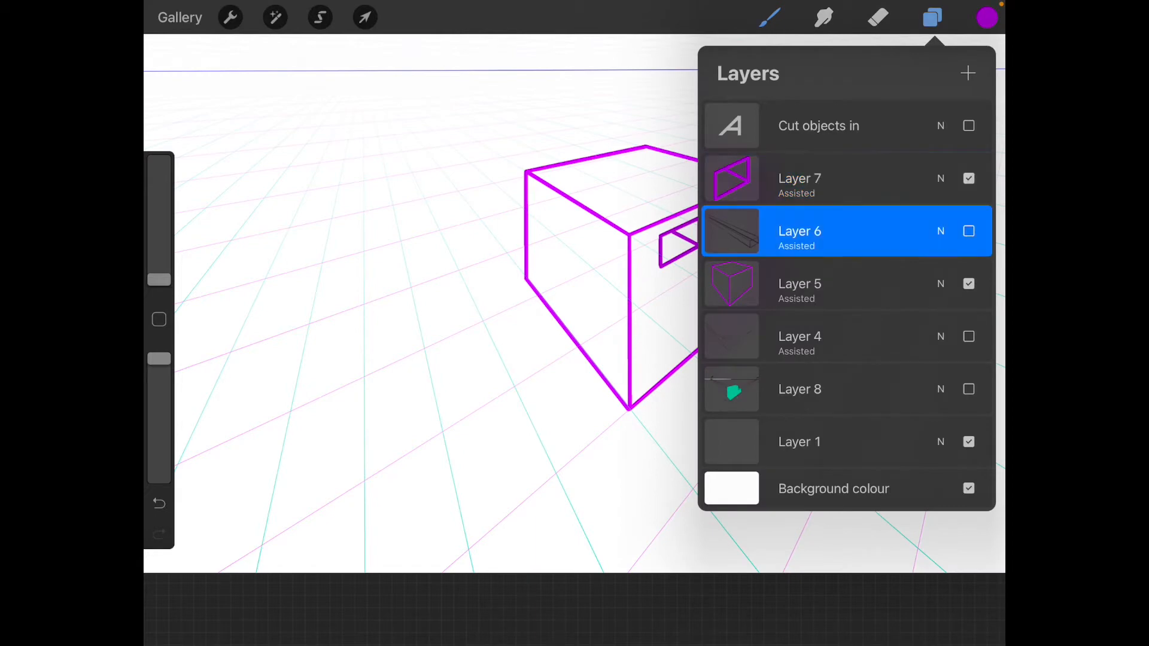
{"action": "left_click", "coordinate": [987, 17]}
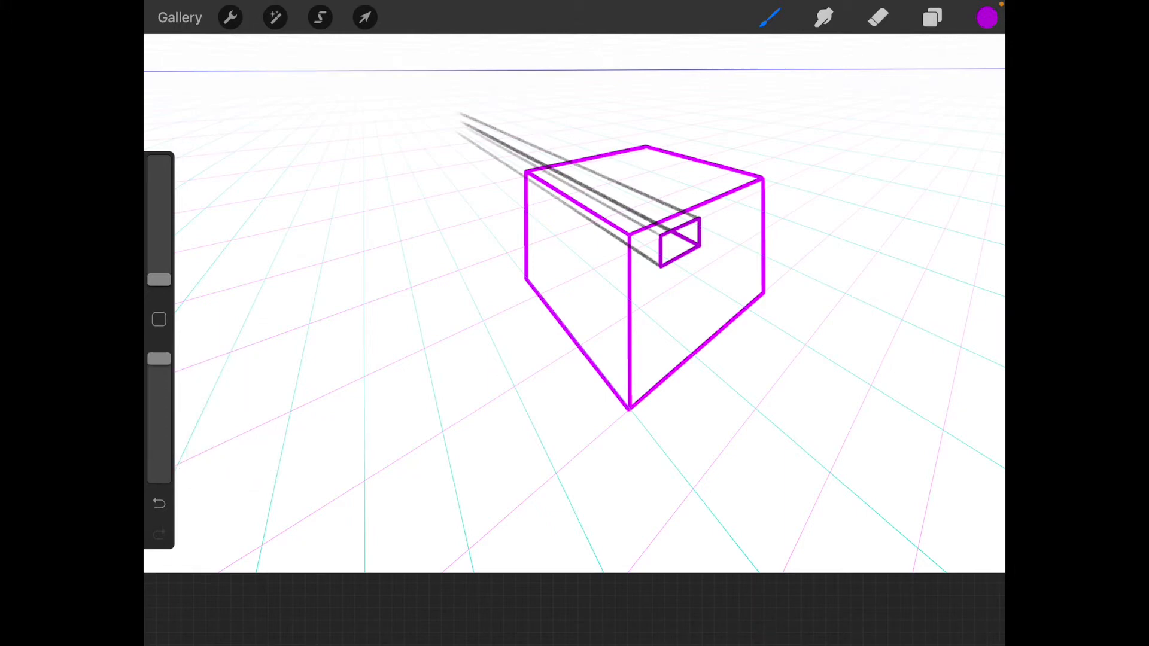
{"action": "left_click", "coordinate": [987, 16]}
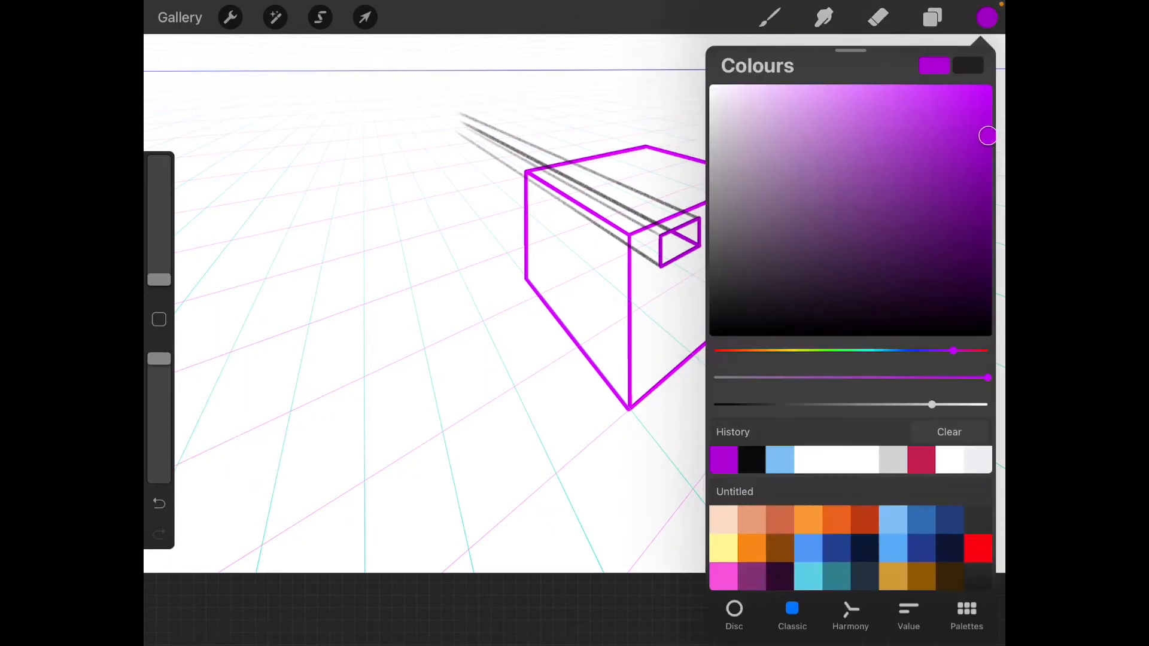
{"action": "left_click", "coordinate": [769, 18]}
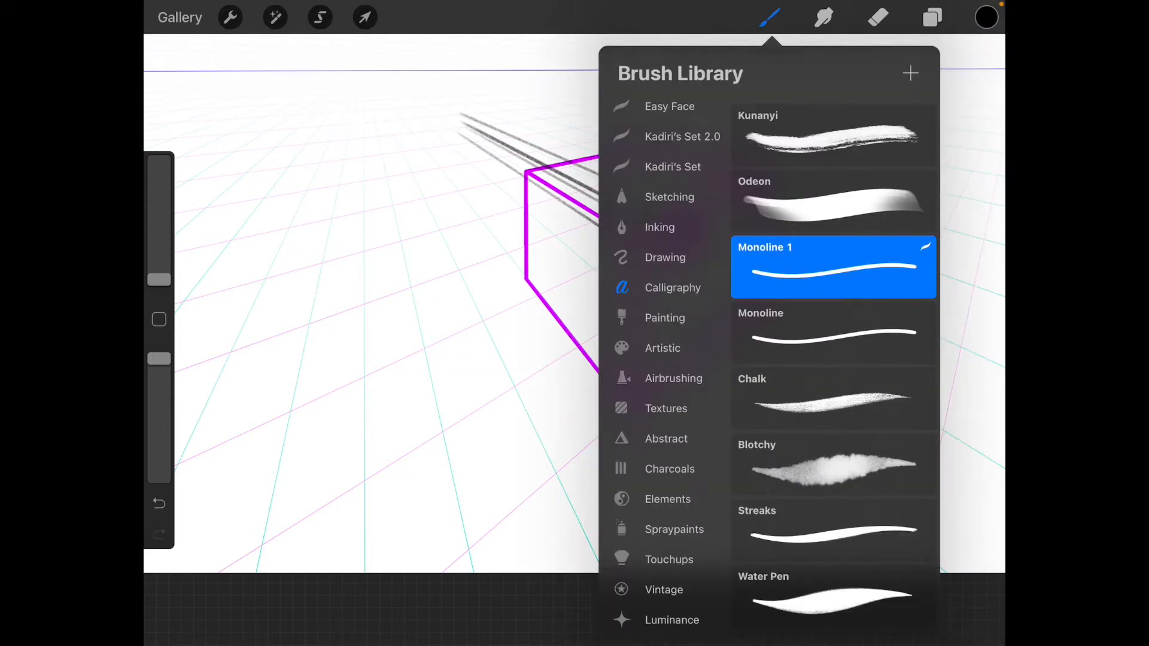
{"action": "left_click", "coordinate": [669, 196]}
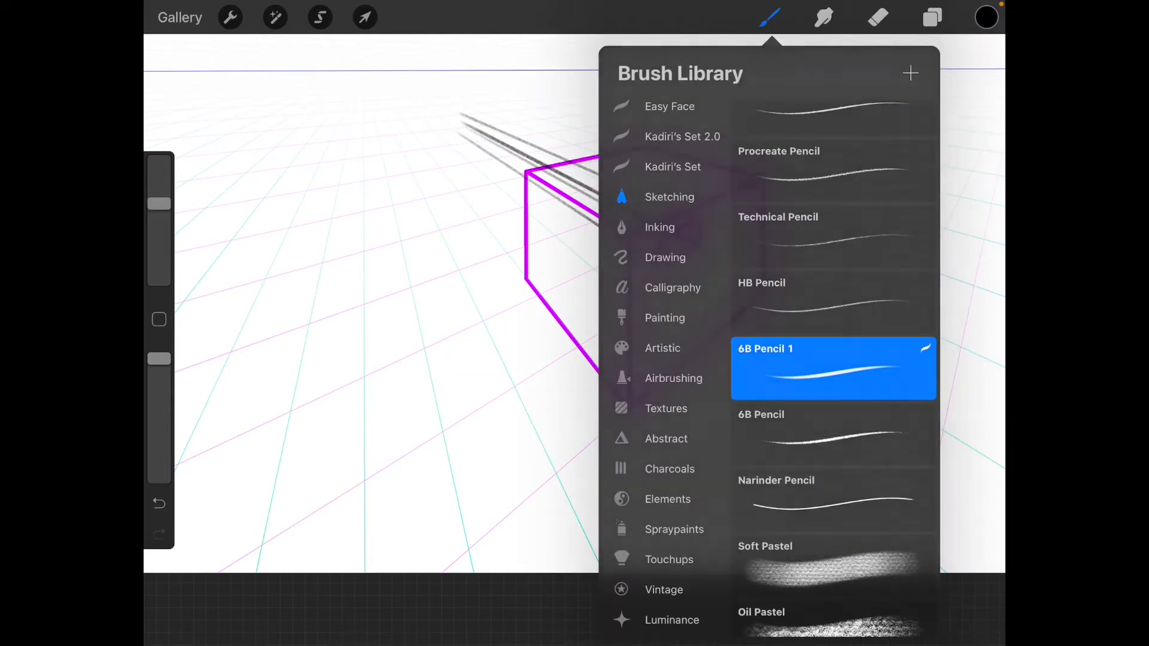
{"action": "left_click", "coordinate": [932, 17]}
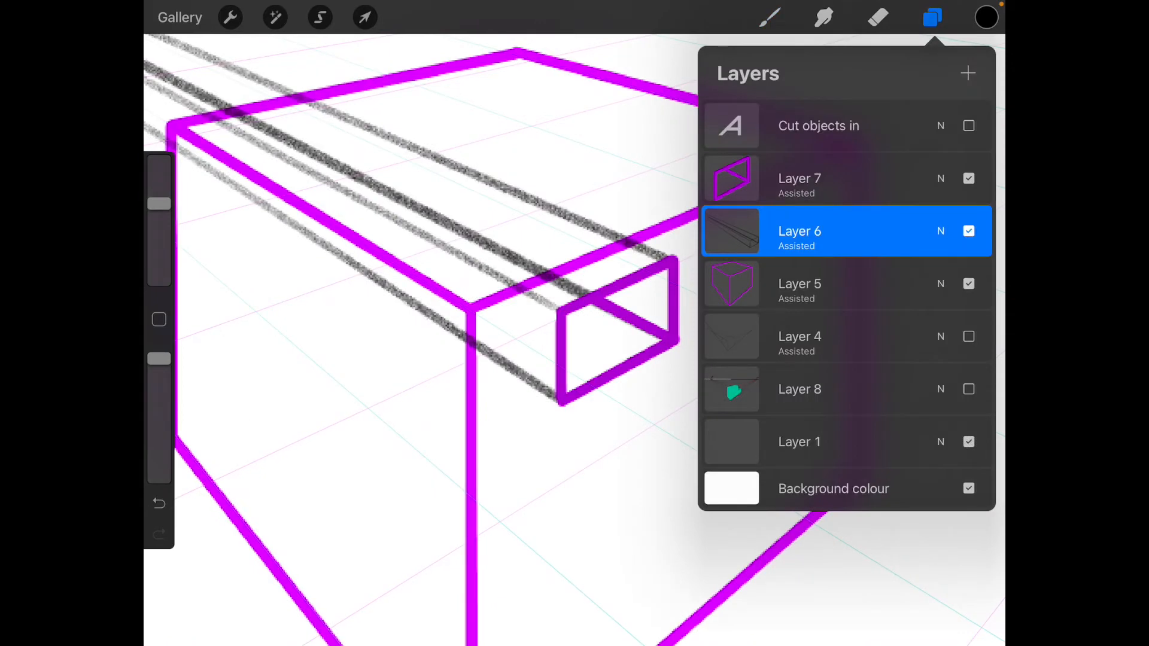
Pencil a block's end faces and guide lines toward VP1 extending from the cube's right side.
{"action": "left_click", "coordinate": [932, 17]}
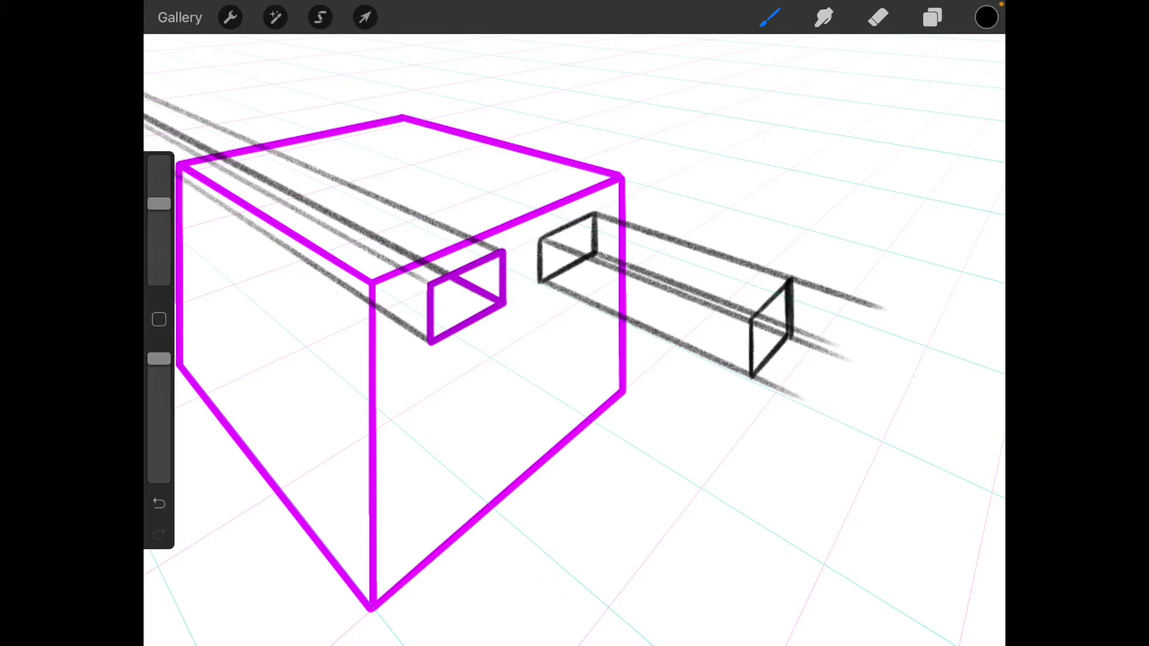
{"action": "left_click", "coordinate": [931, 17]}
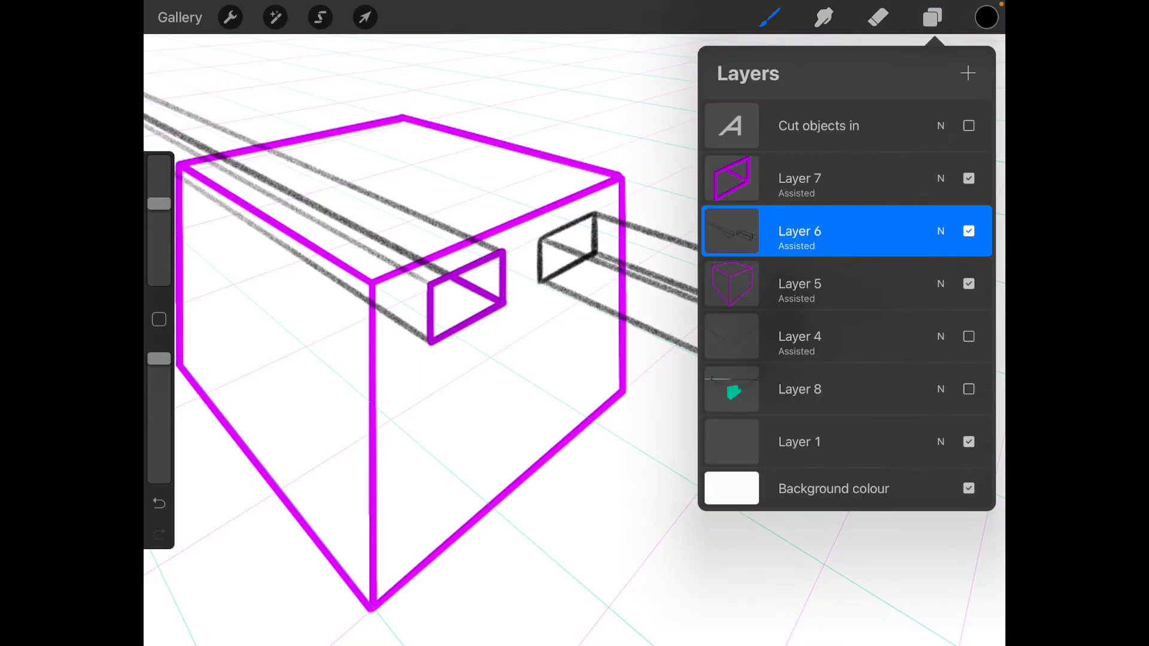
Ink the extruded block as a purple rectangular bar on Layer 7 over its sketch.
{"action": "left_click", "coordinate": [985, 17]}
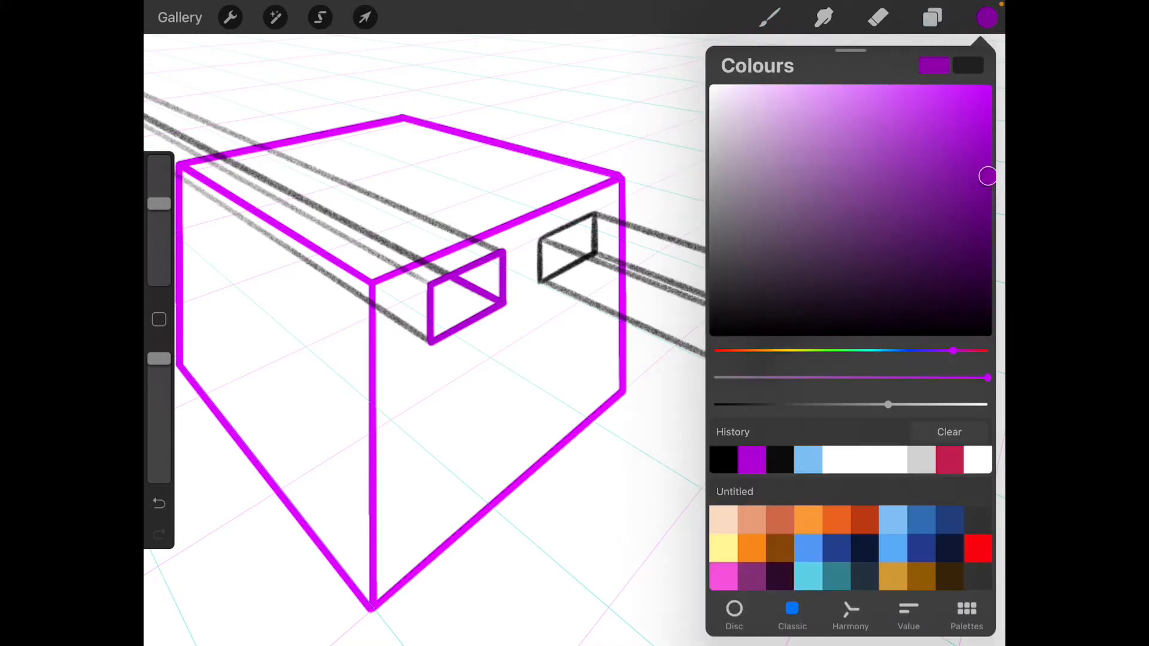
{"action": "left_click", "coordinate": [932, 18]}
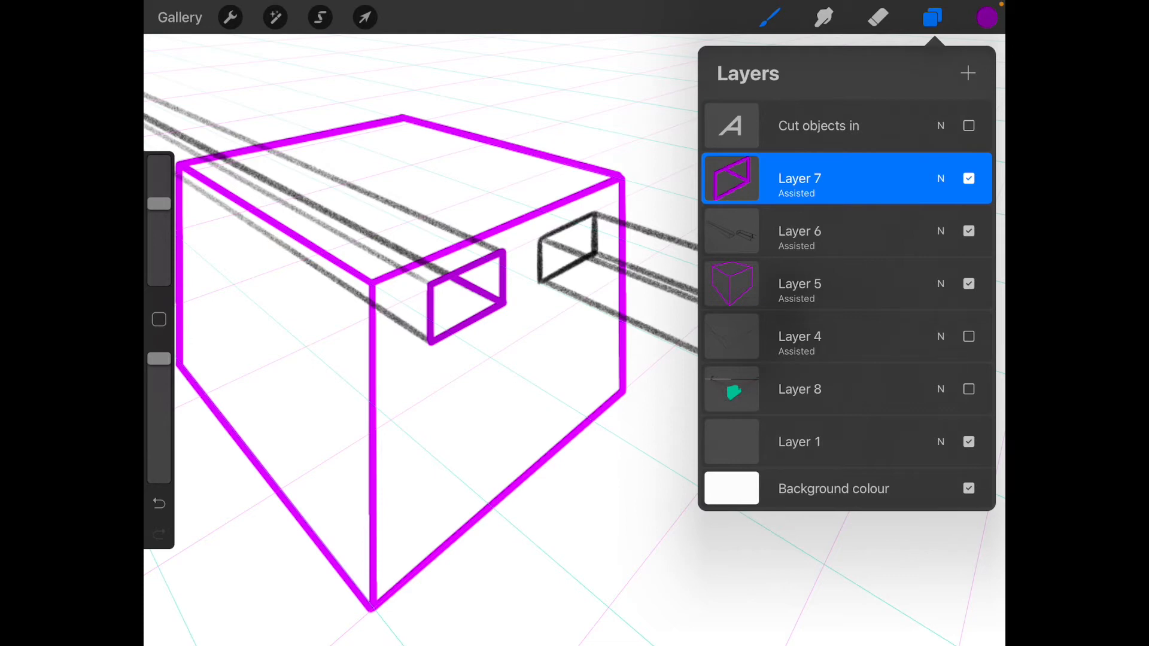
{"action": "left_click", "coordinate": [769, 18]}
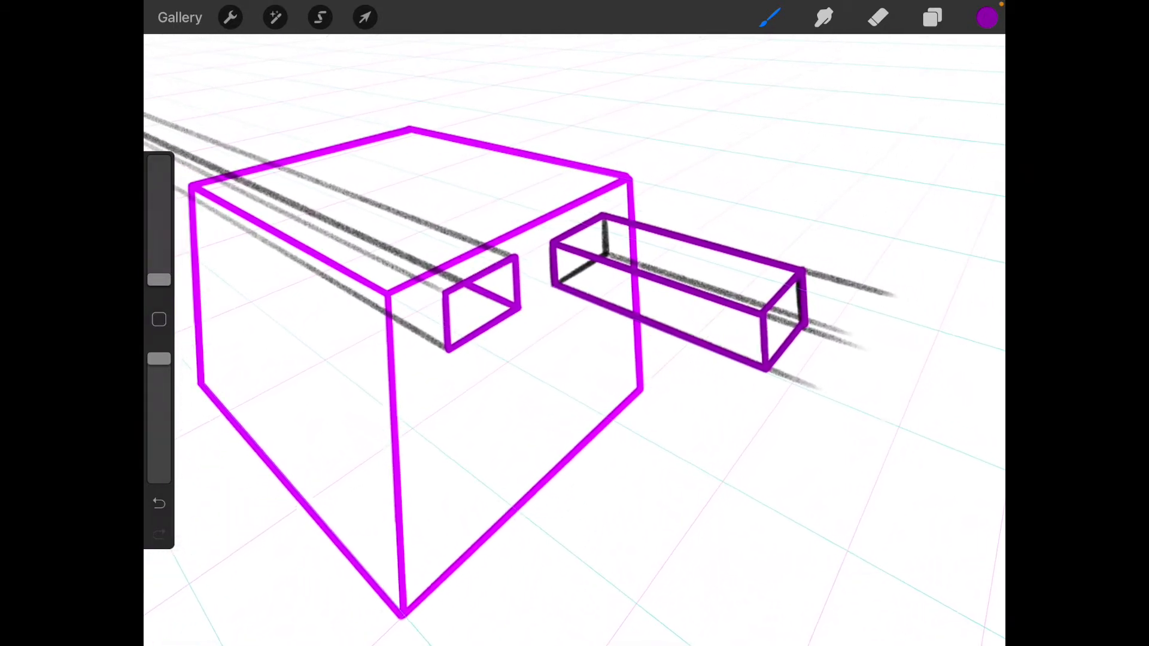
{"action": "left_click", "coordinate": [931, 17]}
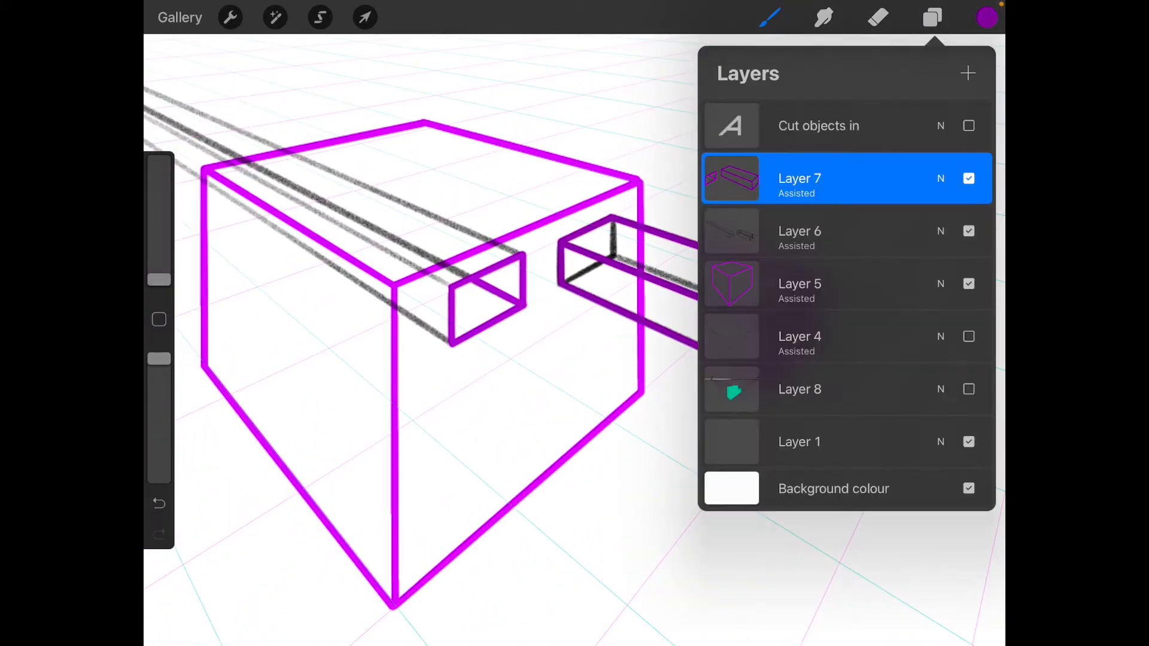
Hide Layer 6's grey sketch lines to review the clean purple cube, hole and block.
{"action": "left_click", "coordinate": [968, 231]}
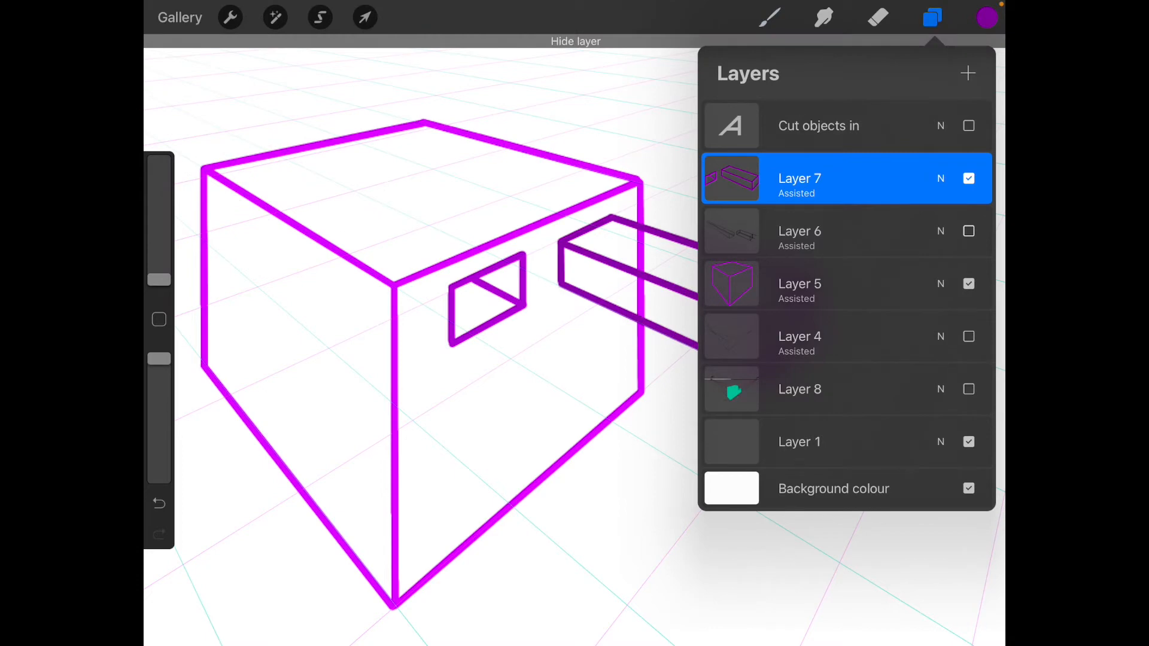
{"action": "left_click", "coordinate": [932, 17]}
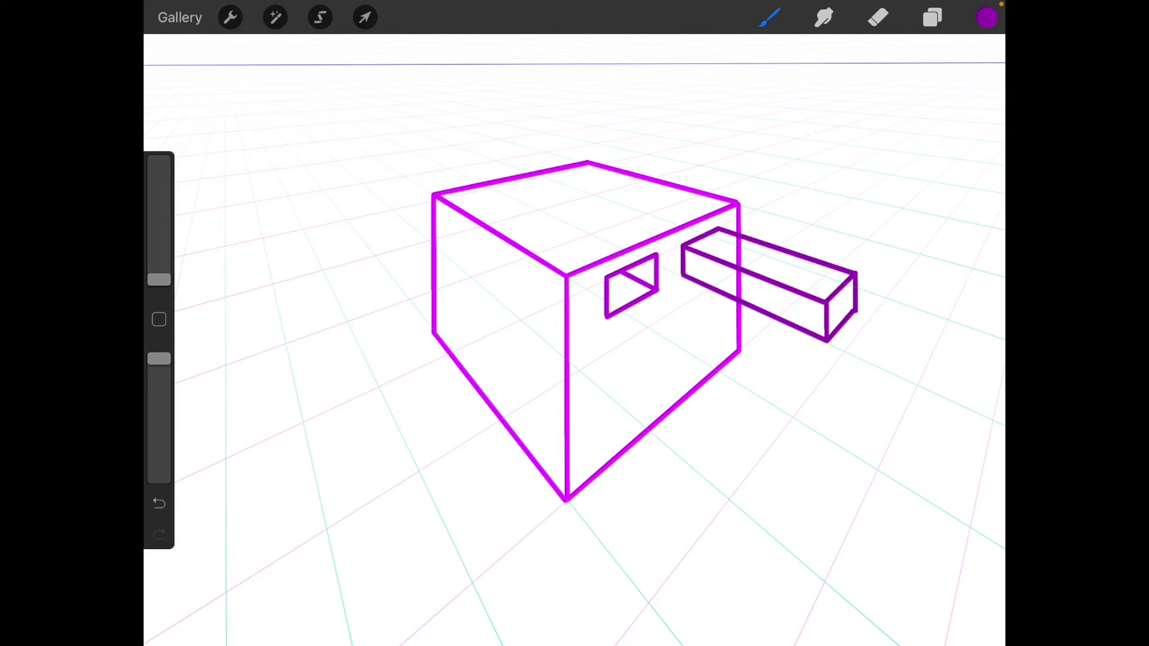
{"action": "left_click", "coordinate": [932, 17]}
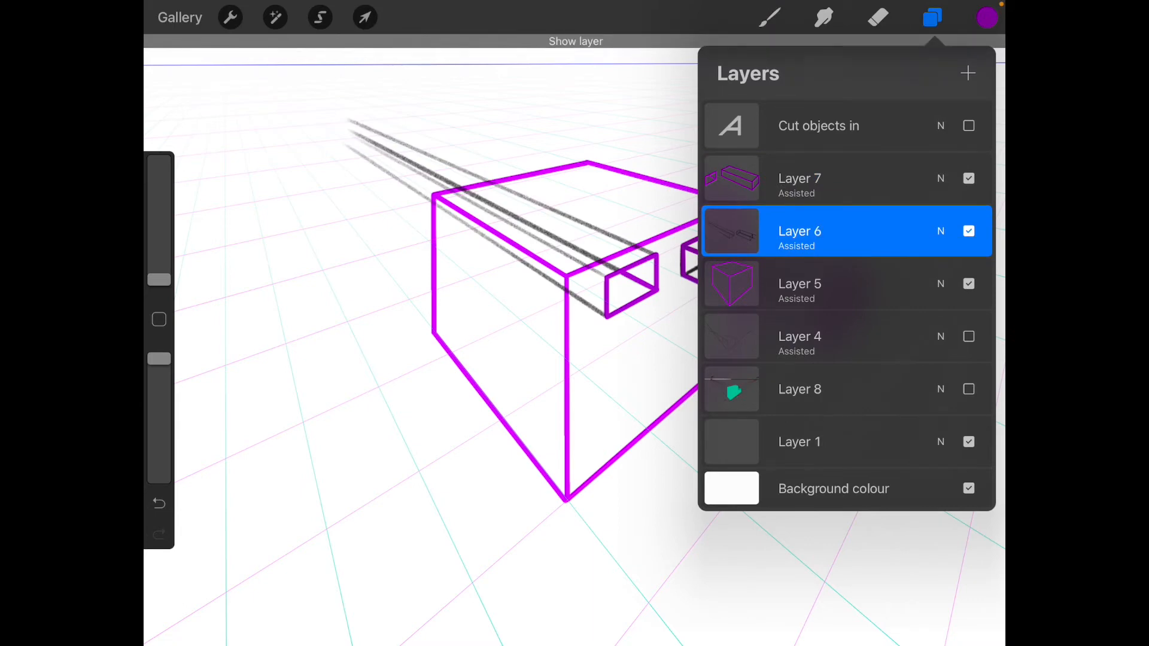
Switch the colour to black for sketching and bring up the current brush in Brush Studio.
{"action": "left_click", "coordinate": [987, 17]}
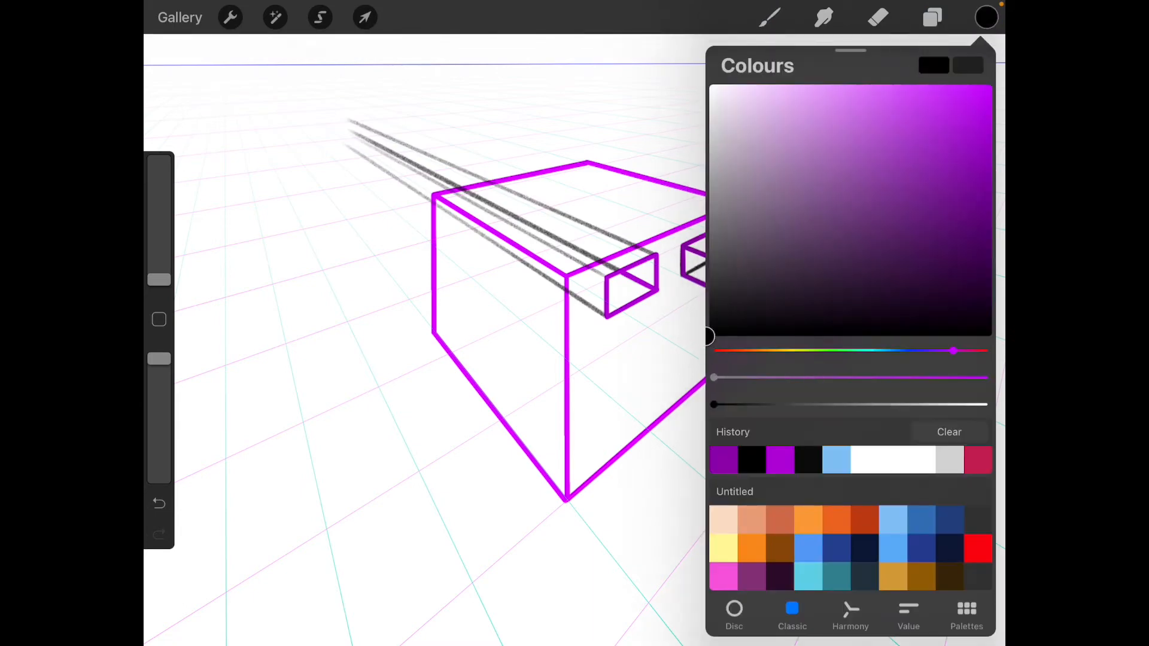
{"action": "left_click", "coordinate": [769, 18]}
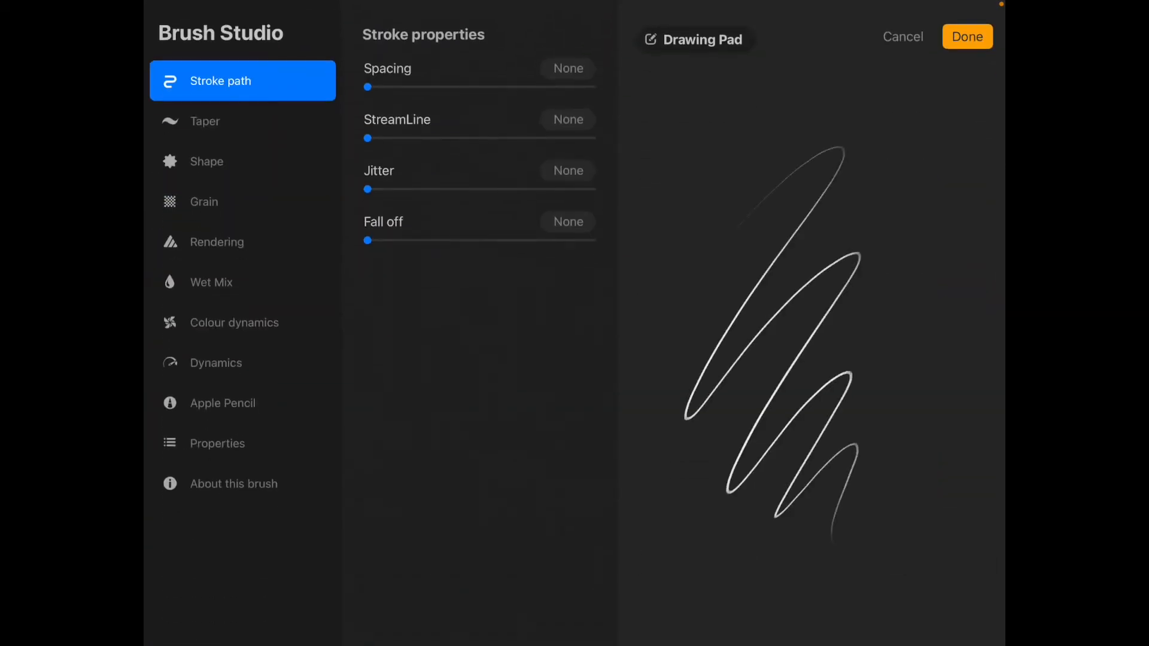
{"action": "left_click", "coordinate": [967, 36]}
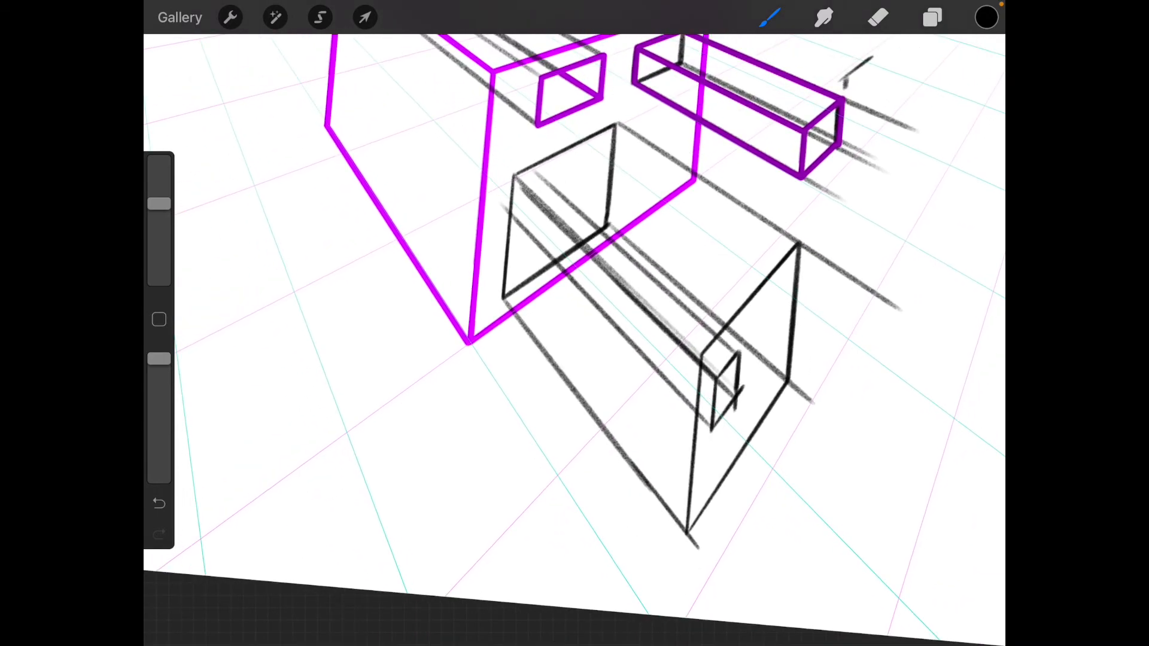
Ink the lower block's edges in purple on Layer 7 with the inking outline brush.
{"action": "left_click", "coordinate": [931, 17]}
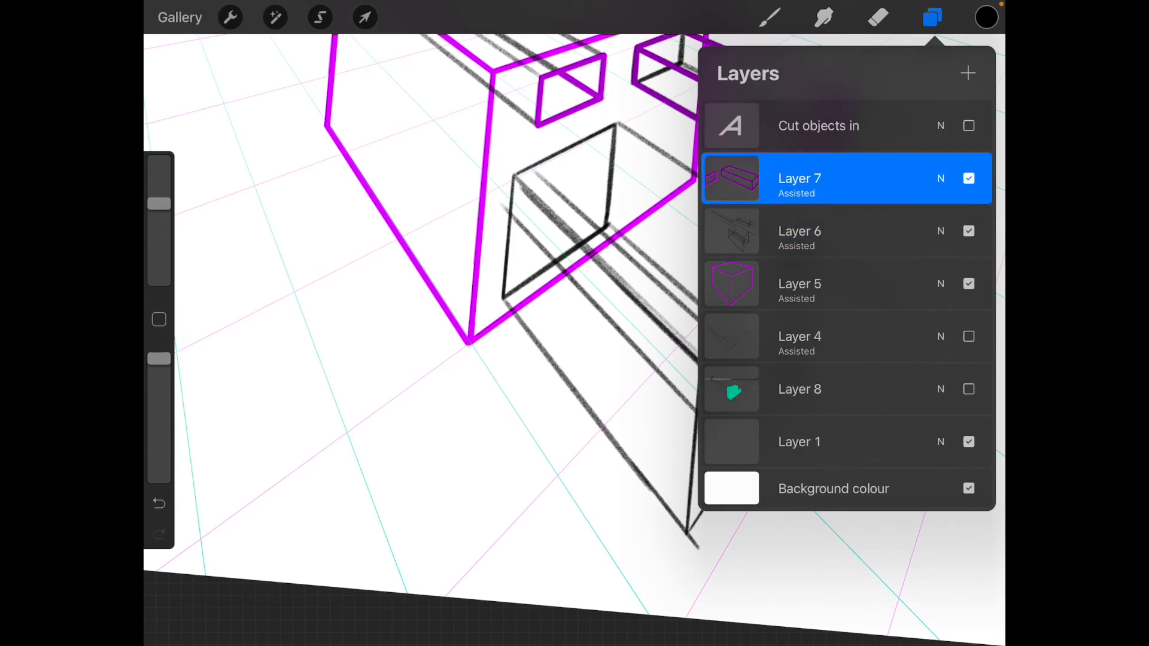
{"action": "left_click", "coordinate": [985, 16]}
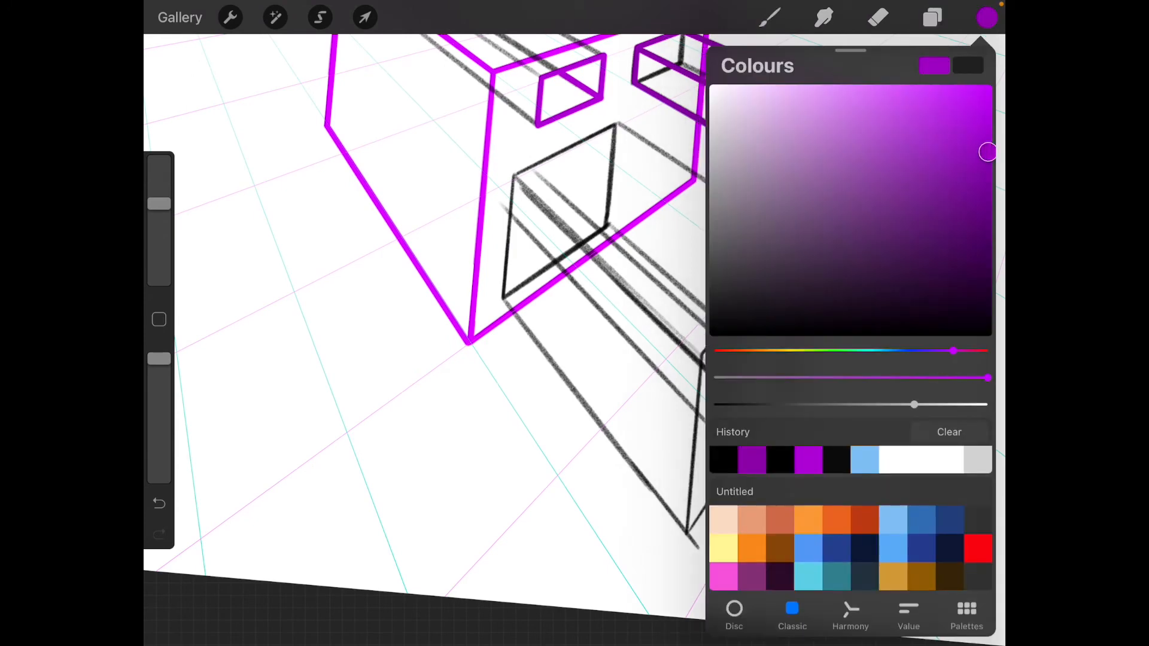
{"action": "left_click", "coordinate": [770, 17]}
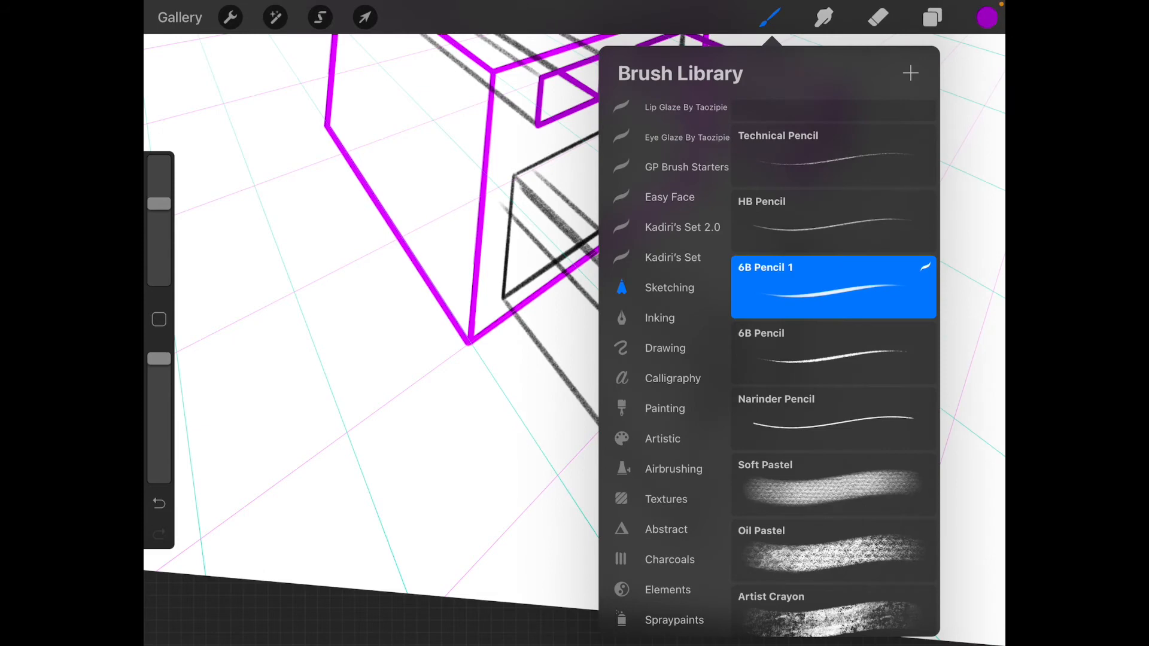
{"action": "left_click", "coordinate": [671, 378]}
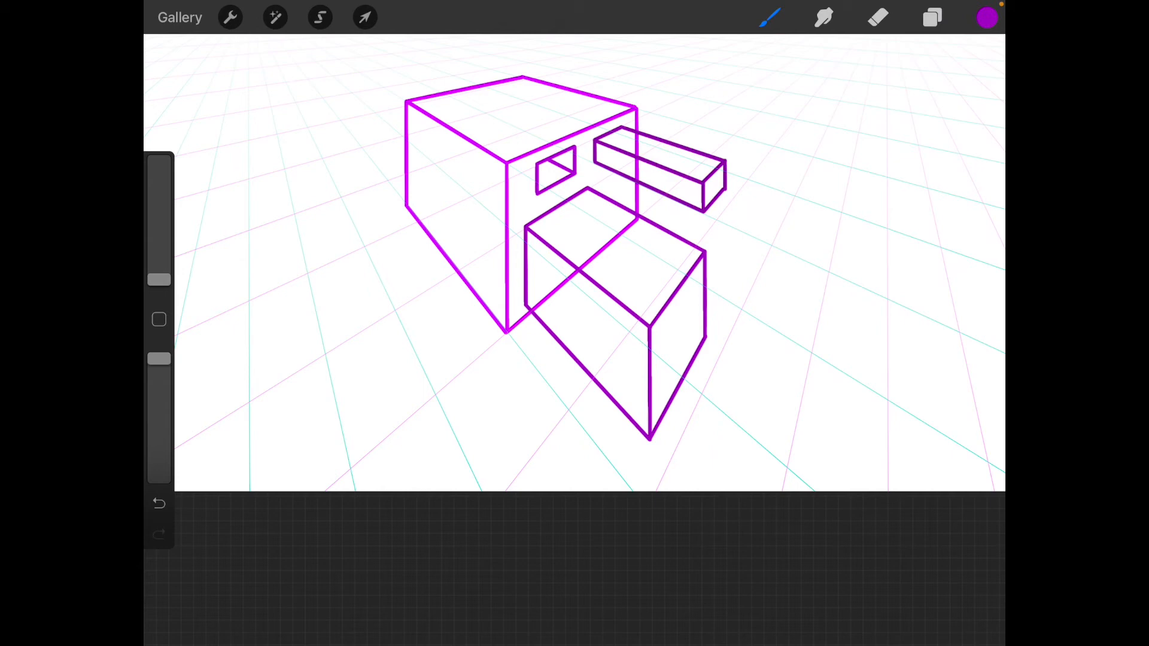
Ink a small rectangular hole on the lower block's far end and hide Layer 6's black sketch.
{"action": "left_click", "coordinate": [931, 16]}
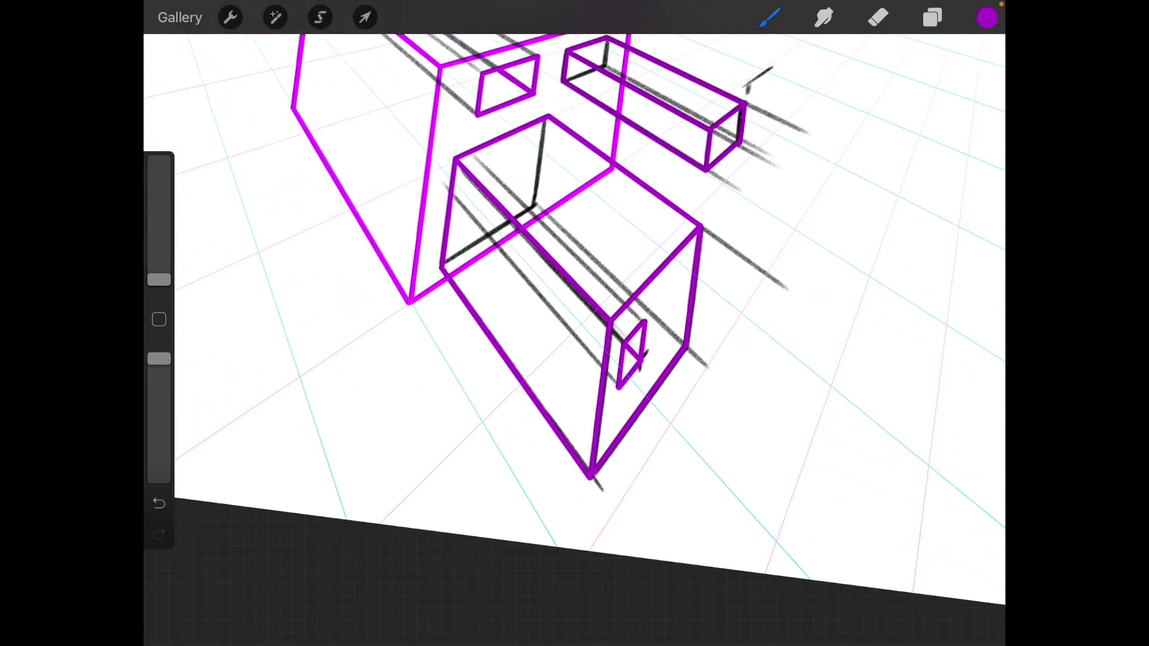
{"action": "left_click", "coordinate": [932, 18]}
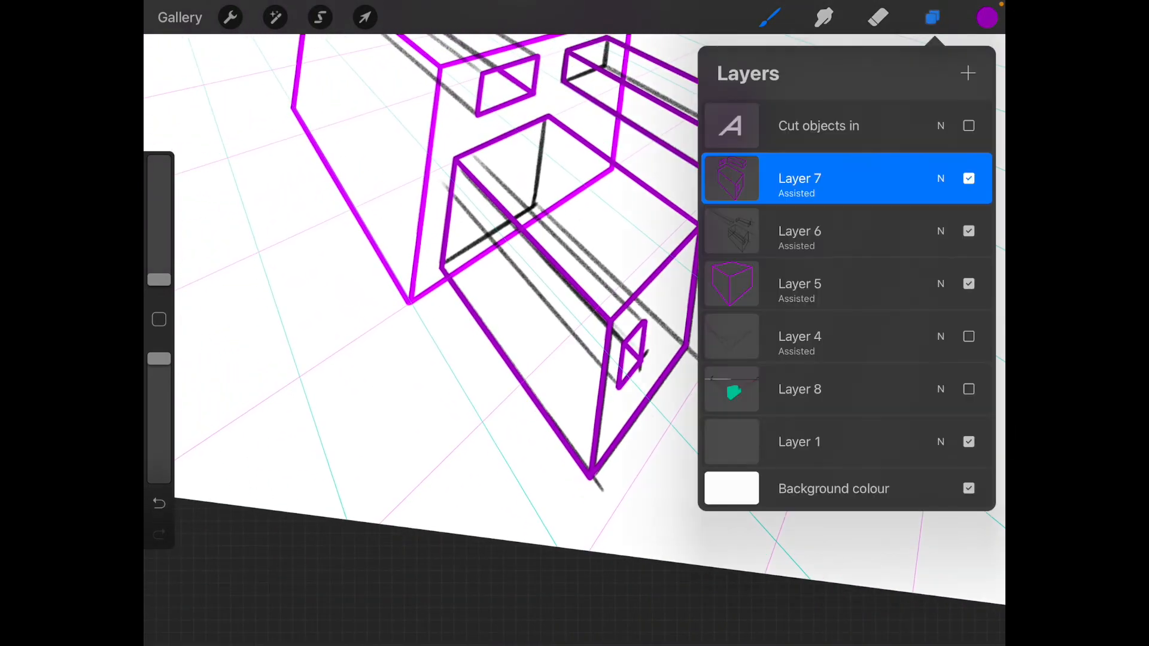
{"action": "left_click", "coordinate": [967, 231]}
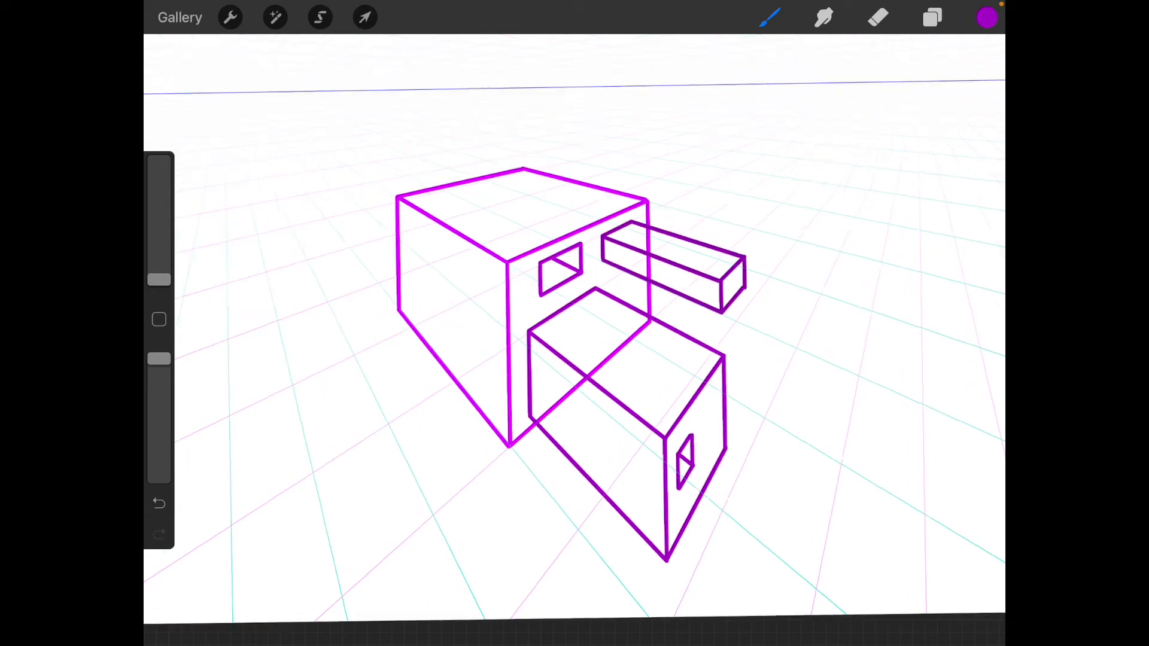
Flash Layer 6's visibility on and off, undo the stray stroke and go to the brush collection.
{"action": "left_click", "coordinate": [932, 17]}
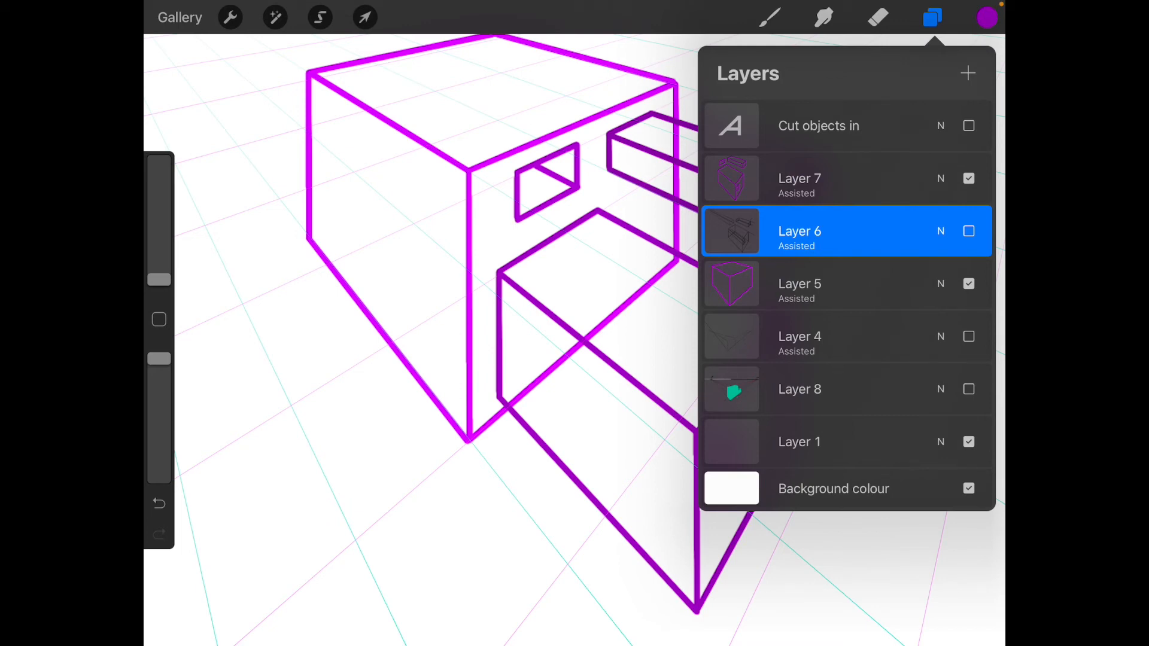
{"action": "left_click", "coordinate": [968, 231]}
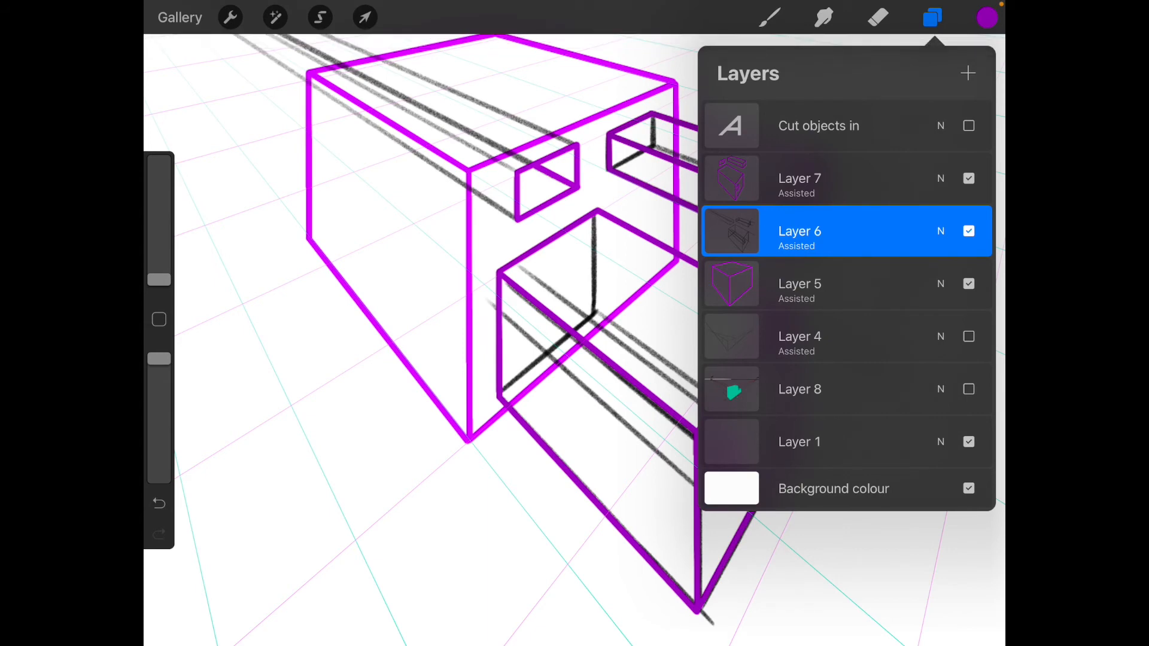
{"action": "left_click", "coordinate": [968, 231]}
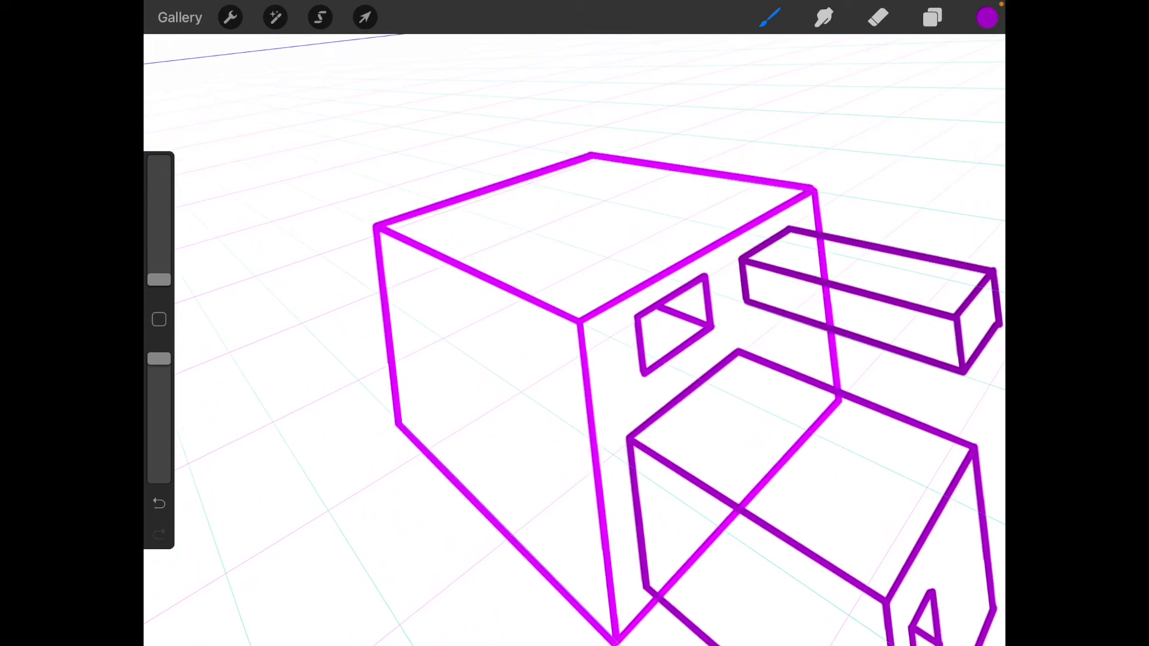
{"action": "left_click", "coordinate": [159, 502]}
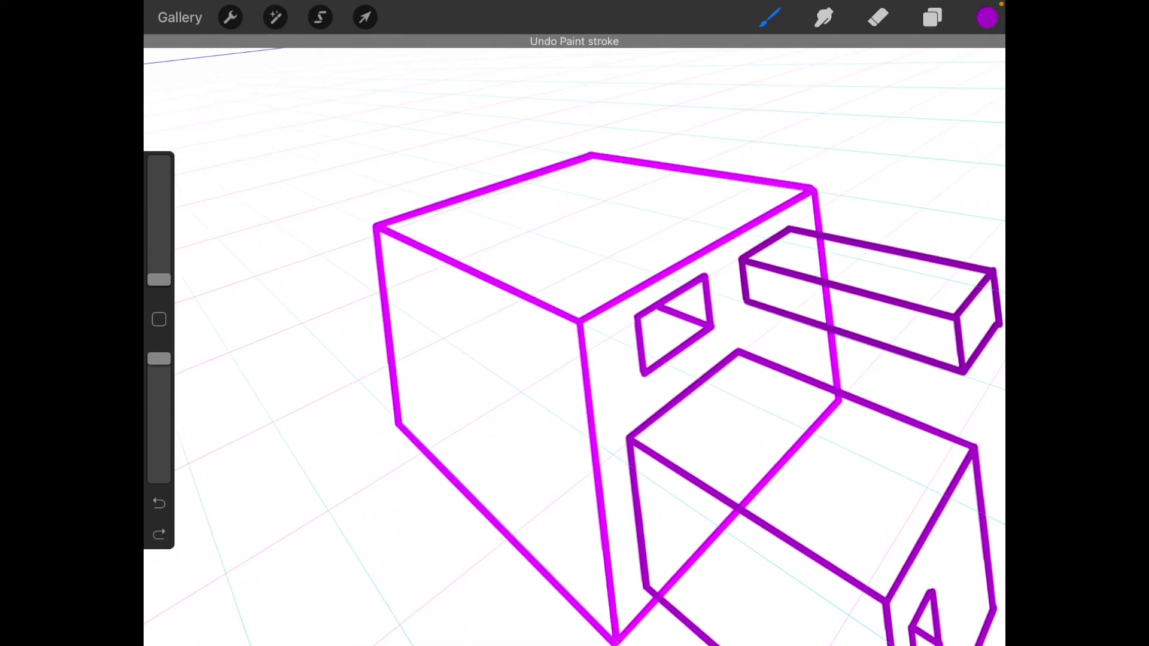
{"action": "left_click", "coordinate": [769, 17]}
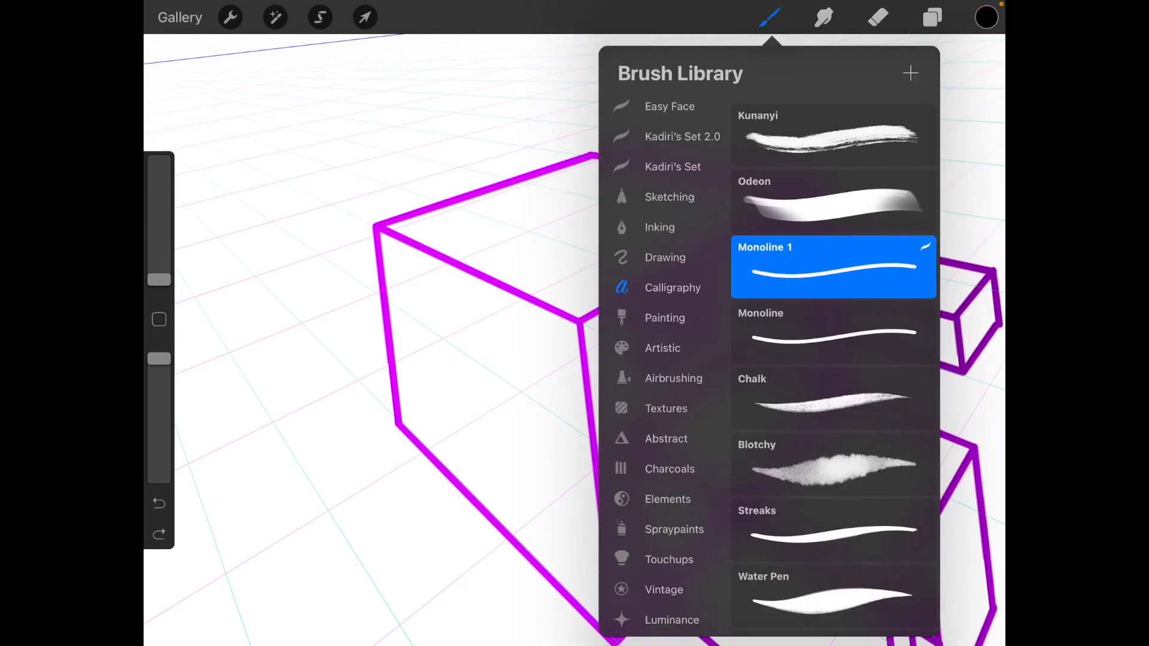
Choose a pencil brush, undo its test stroke and add Layer 8 with Drawing Assist above the sketch.
{"action": "left_click", "coordinate": [669, 196]}
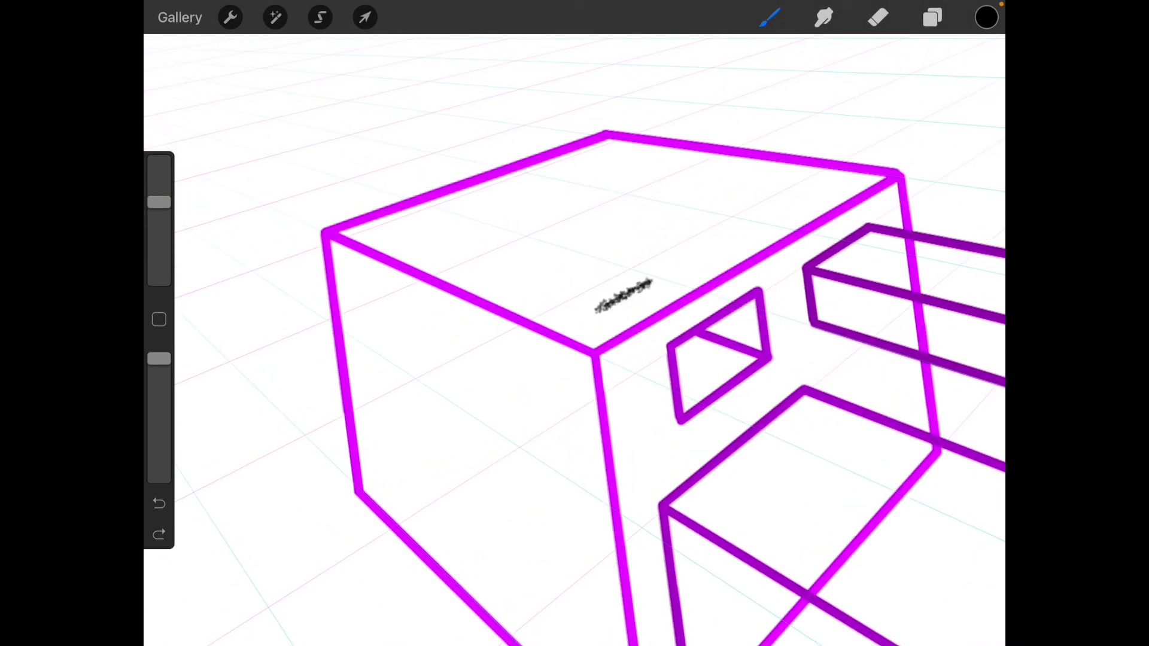
{"action": "left_click", "coordinate": [158, 502]}
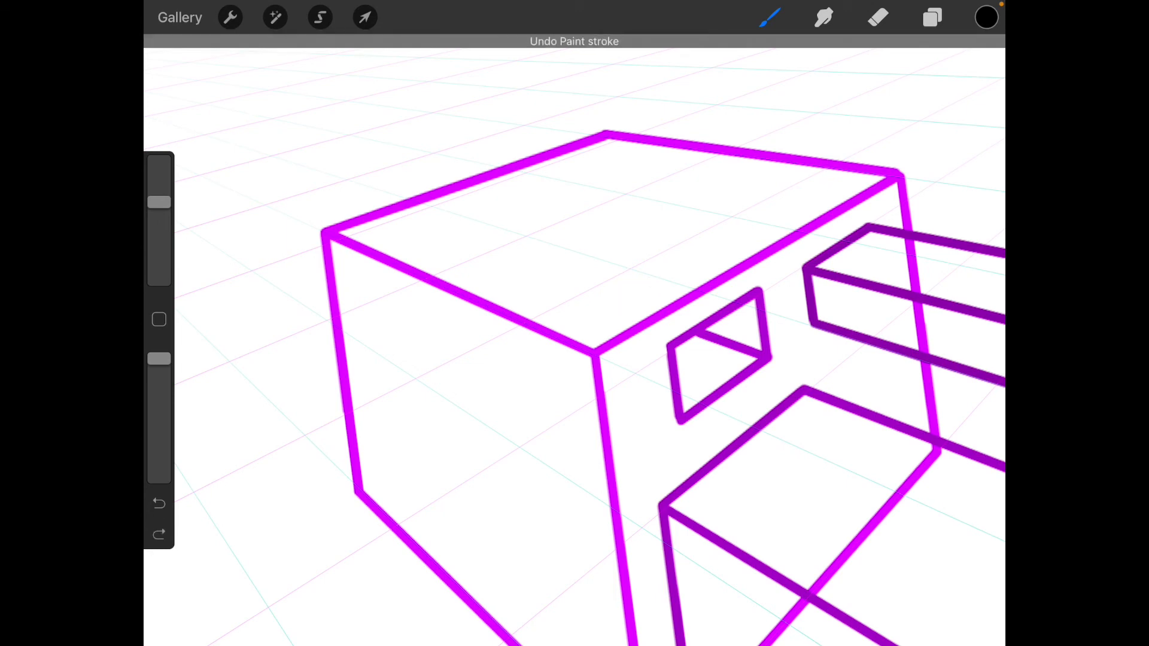
{"action": "left_click", "coordinate": [931, 16]}
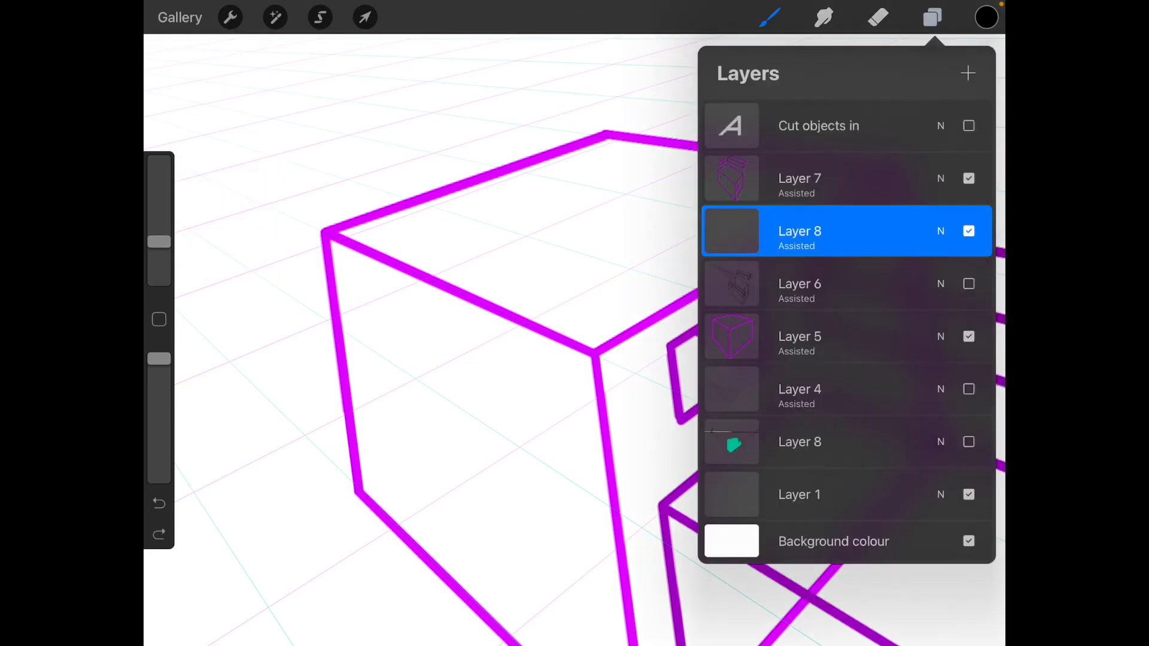
Pencil a small black perspective rectangle with vertical guide ticks on the cuboid's top face.
{"action": "left_click", "coordinate": [769, 16]}
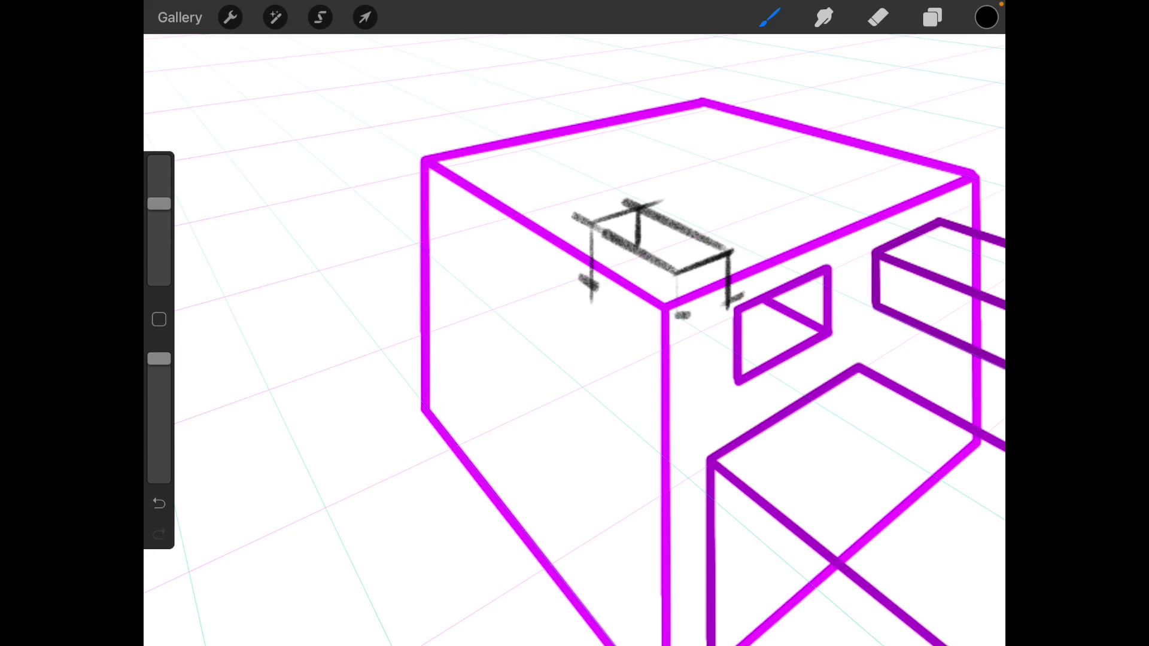
{"action": "left_click", "coordinate": [624, 226]}
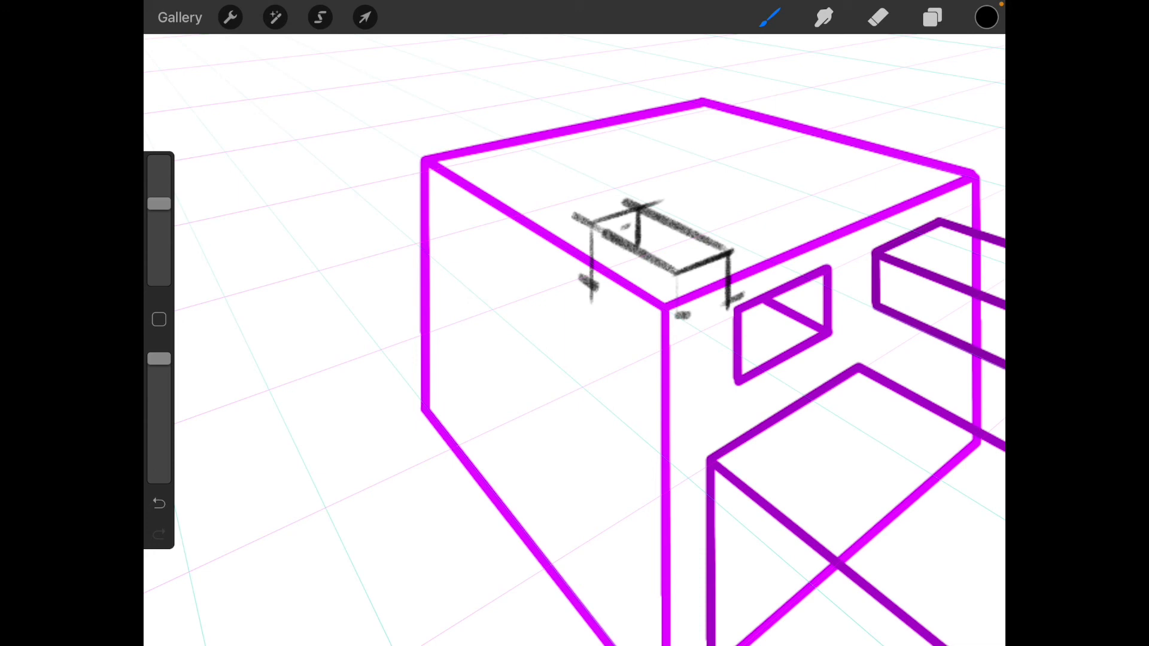
{"action": "left_click", "coordinate": [931, 17]}
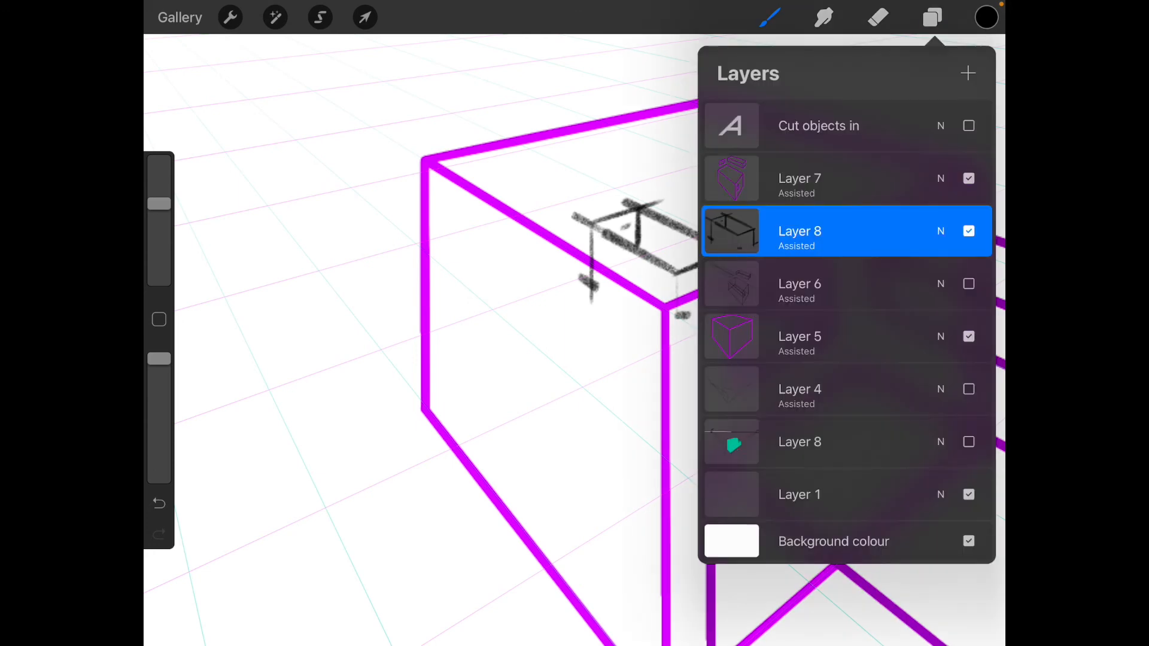
Trace the top hole in purple on Layer 7 with its inner edge, then hide Layer 8's pencil guides.
{"action": "left_click", "coordinate": [985, 17]}
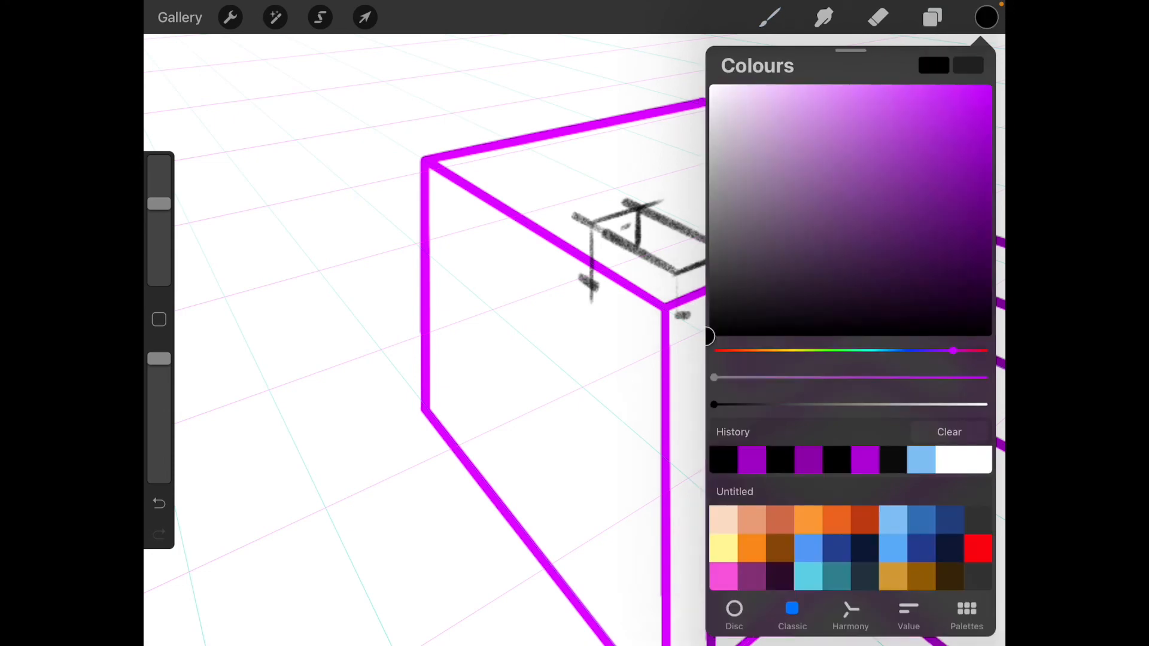
{"action": "left_click", "coordinate": [932, 17]}
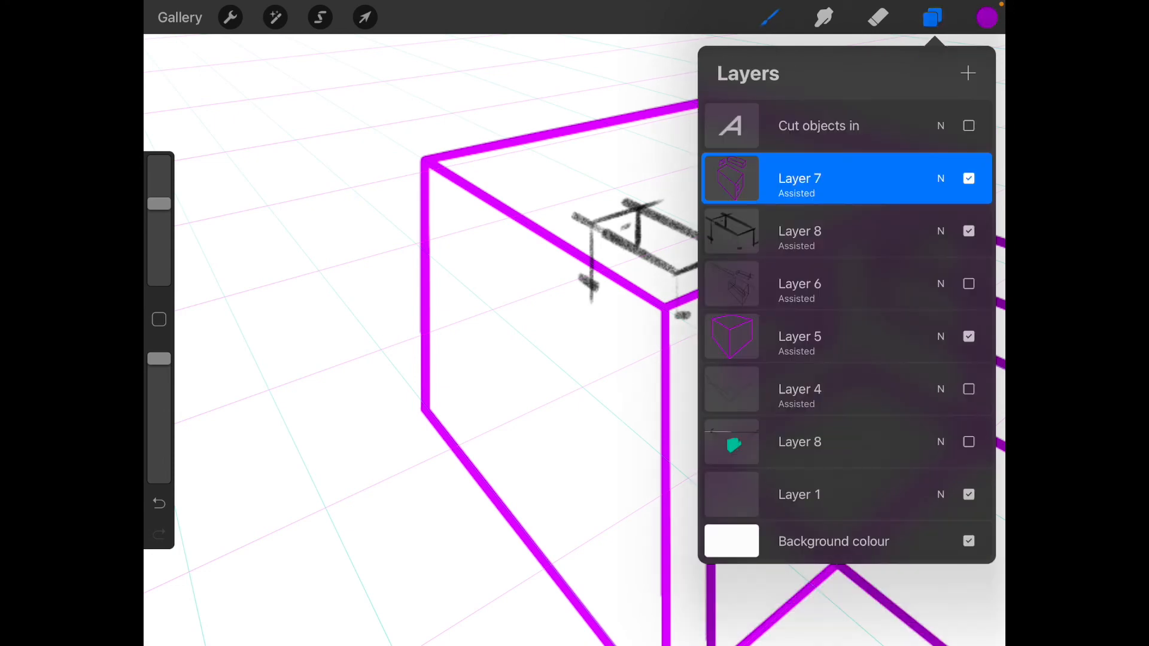
{"action": "left_click", "coordinate": [769, 17]}
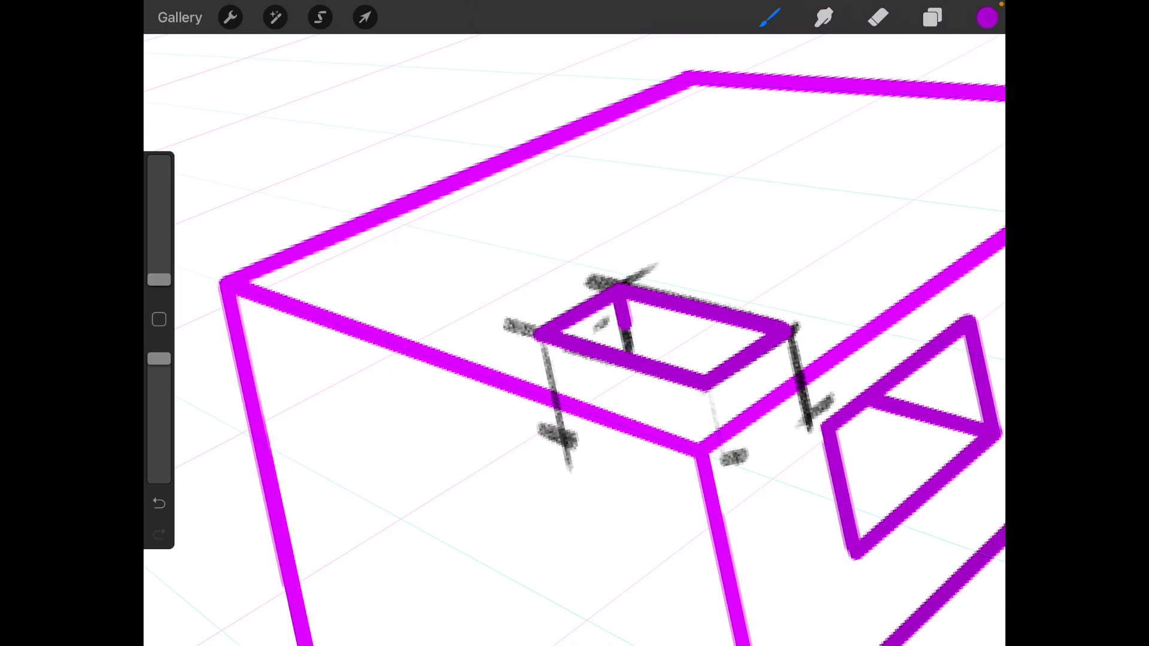
{"action": "left_click", "coordinate": [932, 17]}
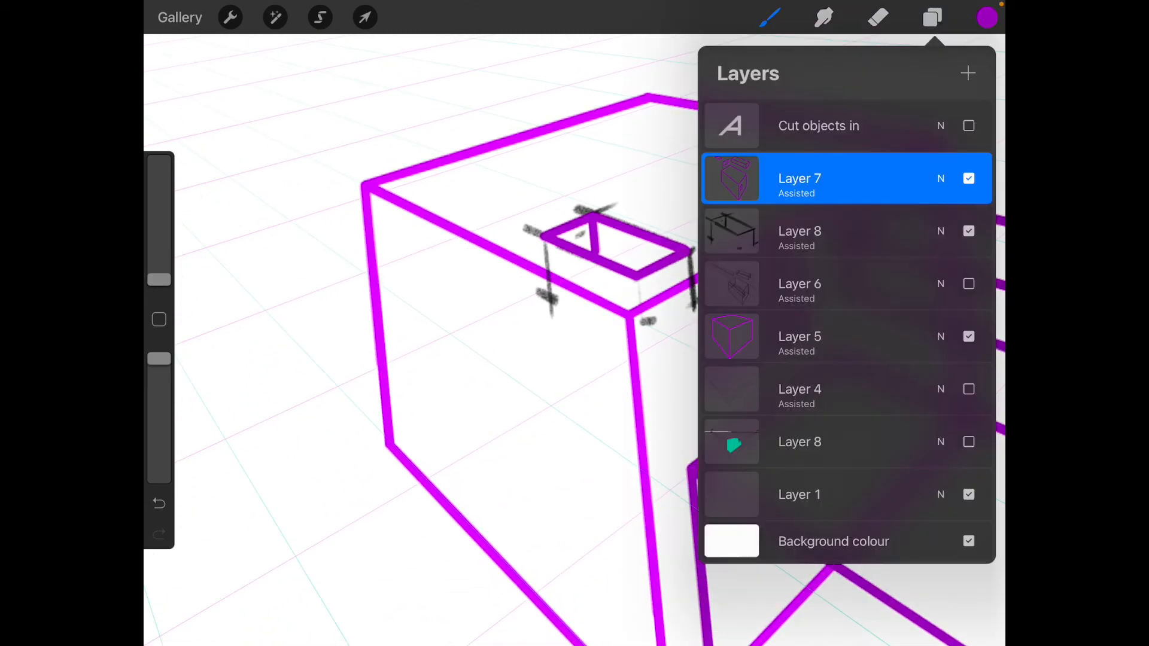
{"action": "left_click", "coordinate": [932, 18]}
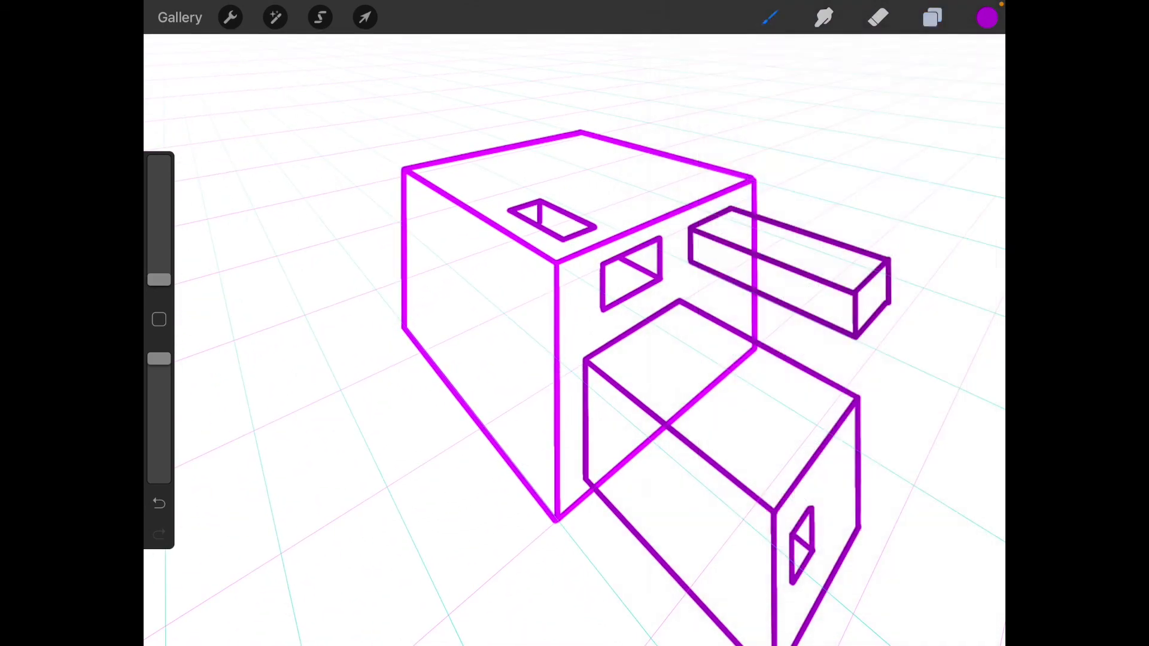